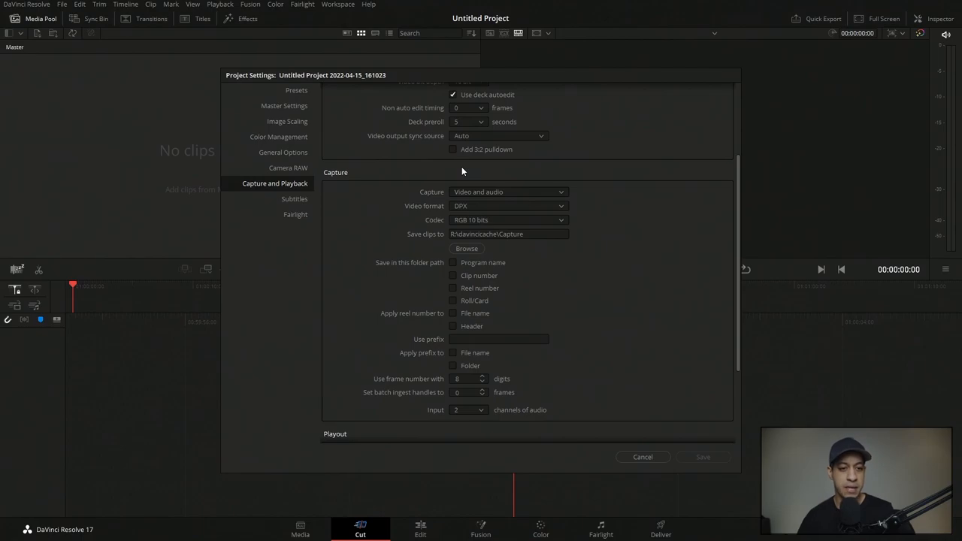
# Step: Review Master Settings and Capture and Playback, then cancel Project Settings unchanged
pyautogui.click(284, 105)
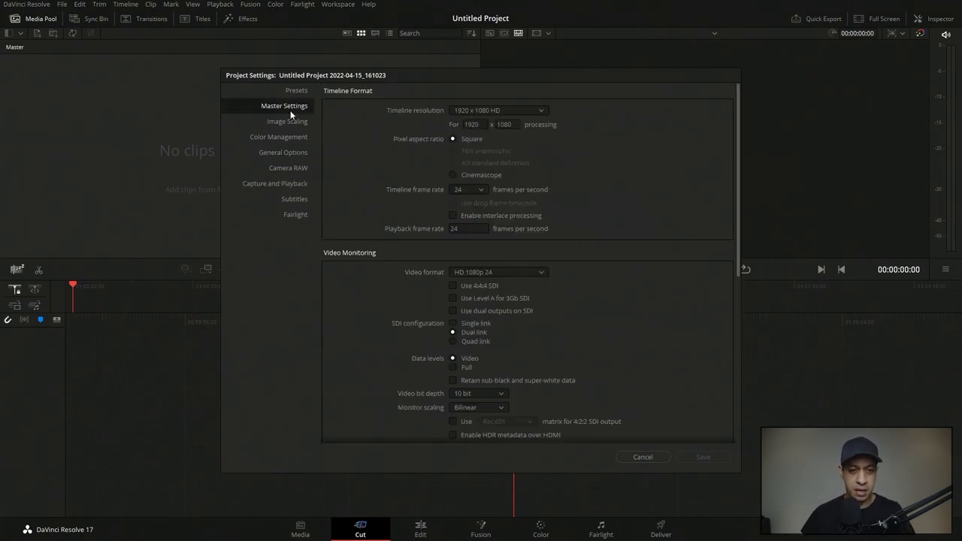
pyautogui.moveTo(270, 186)
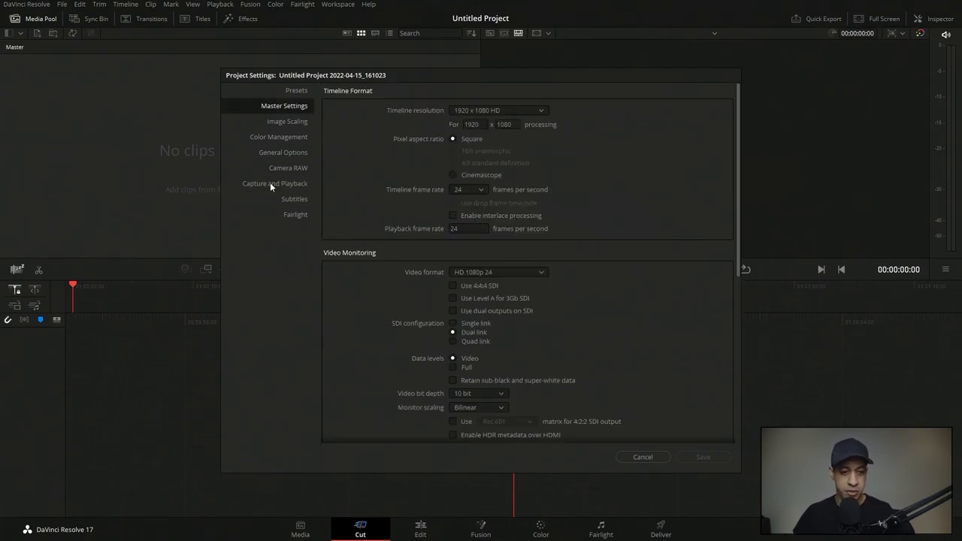
pyautogui.click(274, 184)
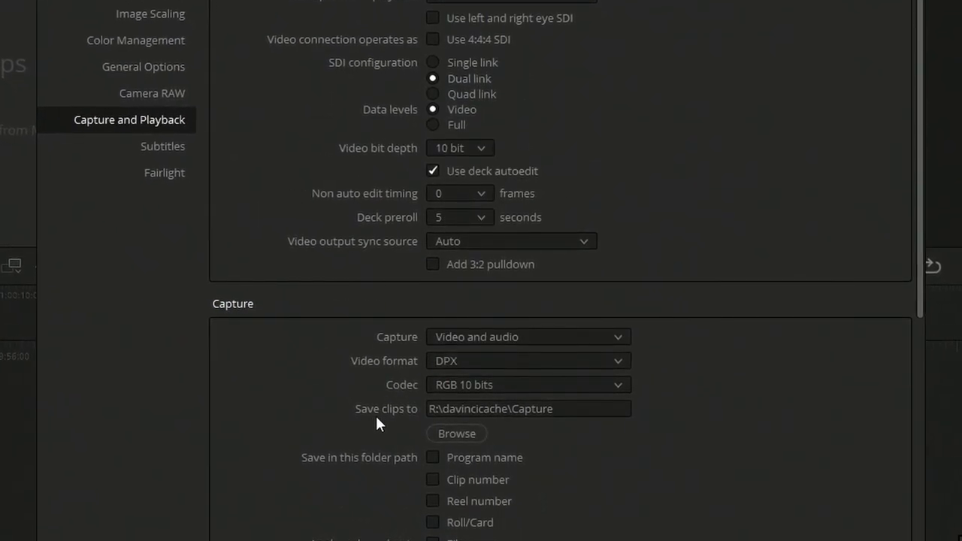
pyautogui.scroll(-3)
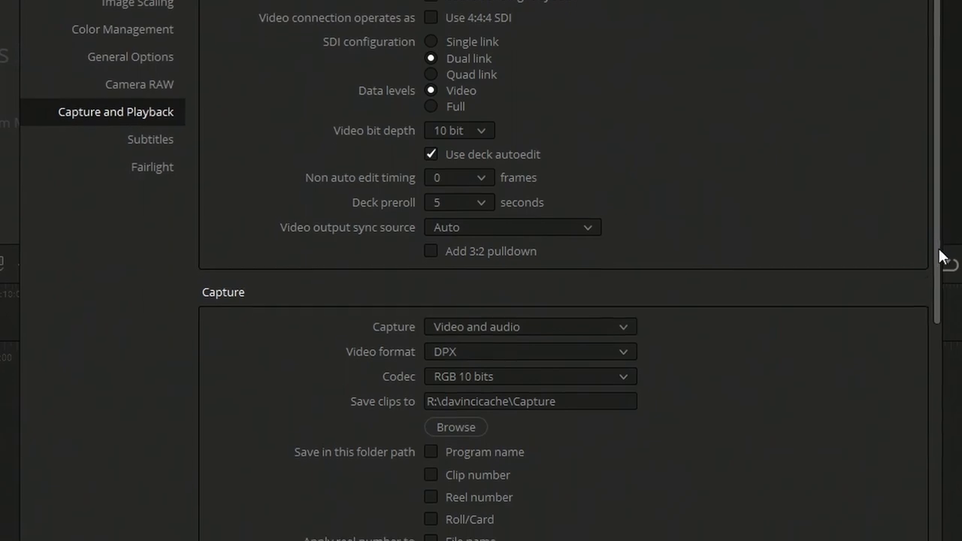
pyautogui.scroll(-3)
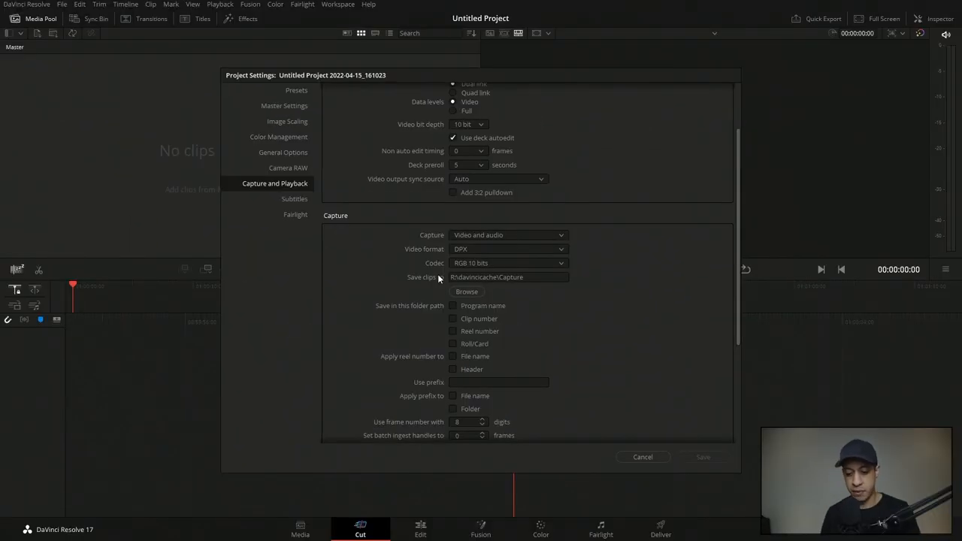
pyautogui.moveTo(644, 457)
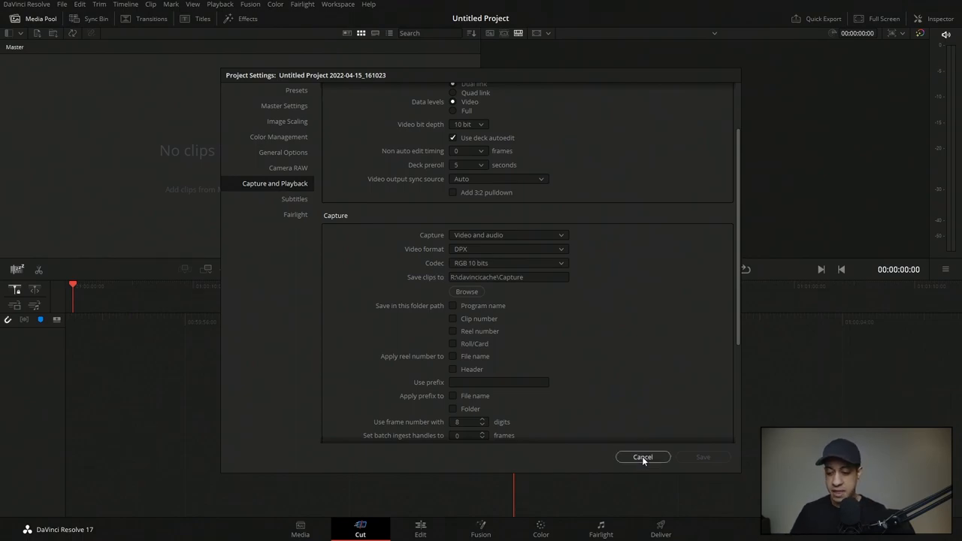
pyautogui.click(644, 457)
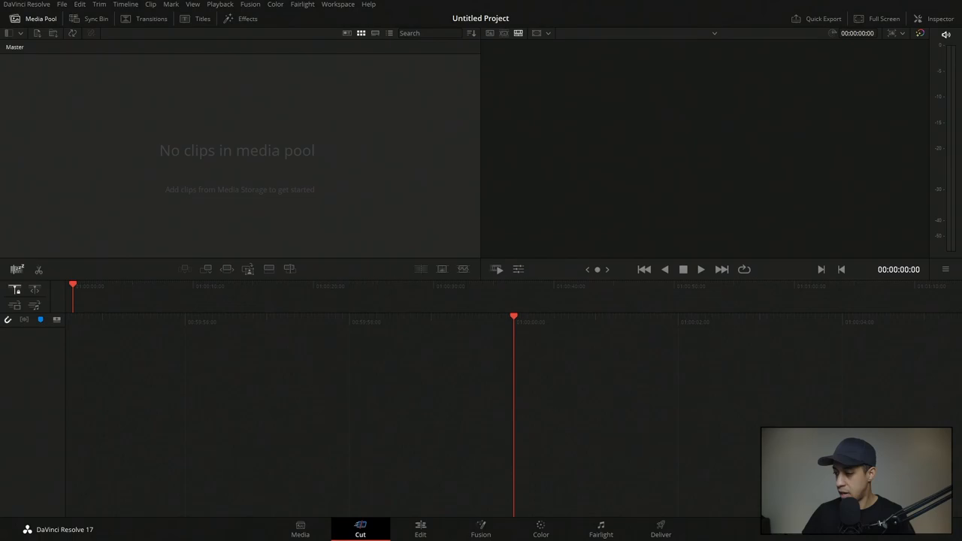
# Step: Lay the four ice-cream clips on Timeline 1 with Believe by C. Scott.mp3 on Audio 1
pyautogui.click(421, 529)
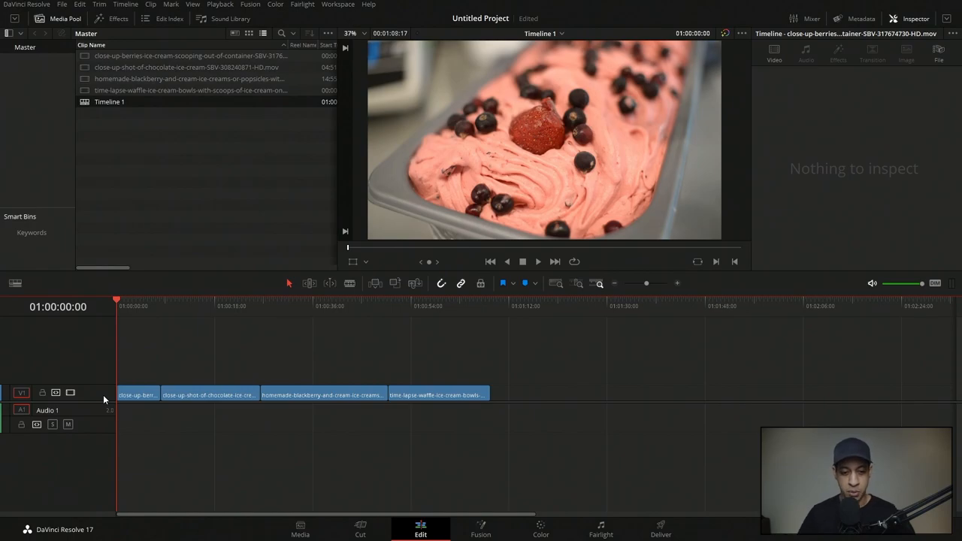
pyautogui.click(186, 307)
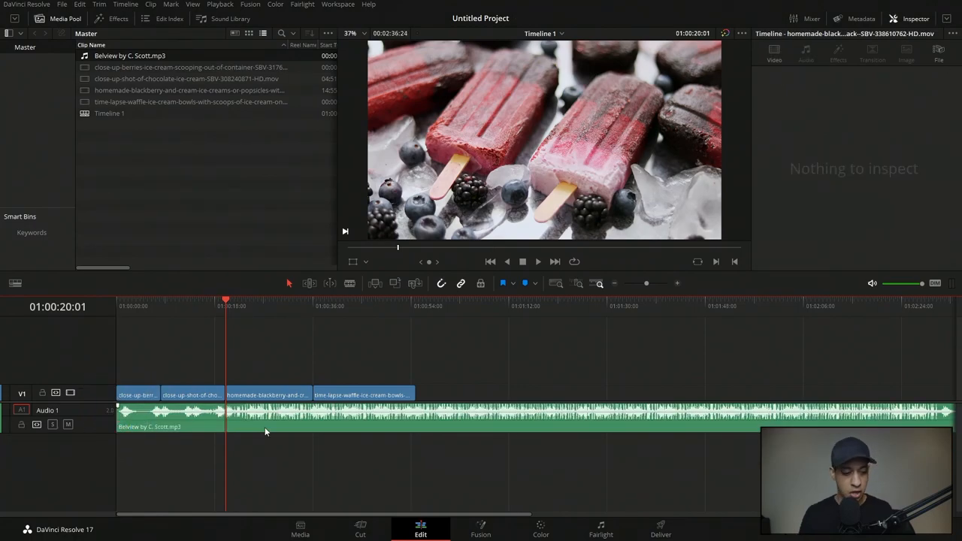
pyautogui.click(601, 529)
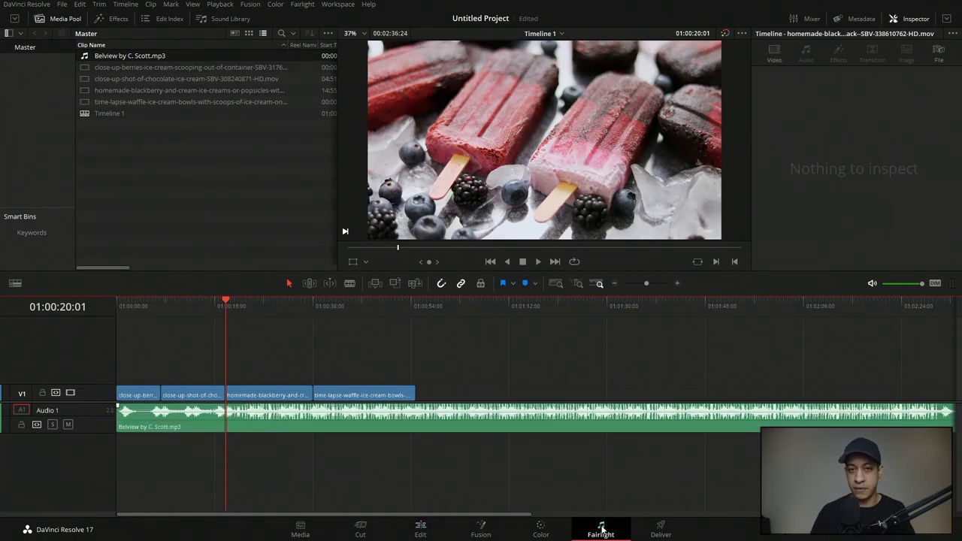
# Step: On Fairlight with the Mixer shown, add an Audio 2 track and rename it VO
pyautogui.click(602, 529)
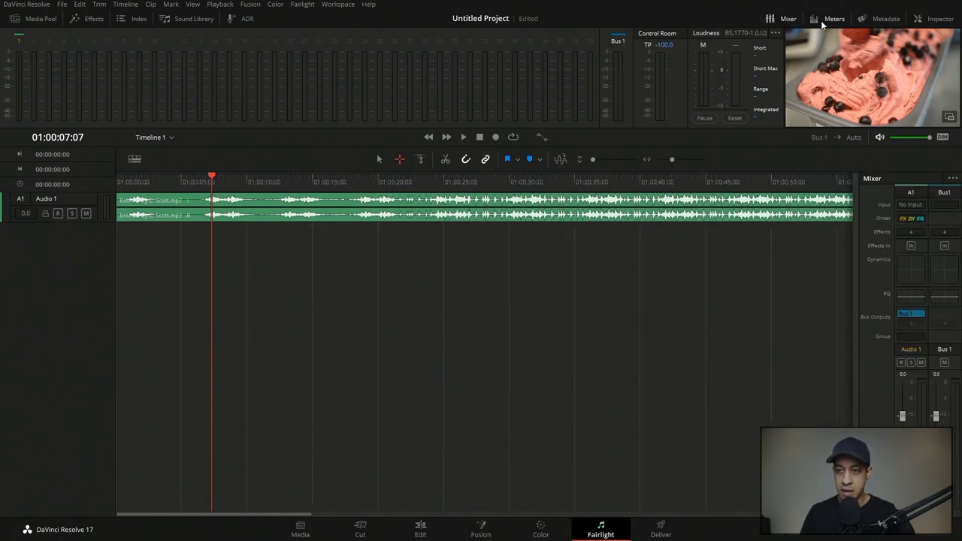
pyautogui.click(788, 18)
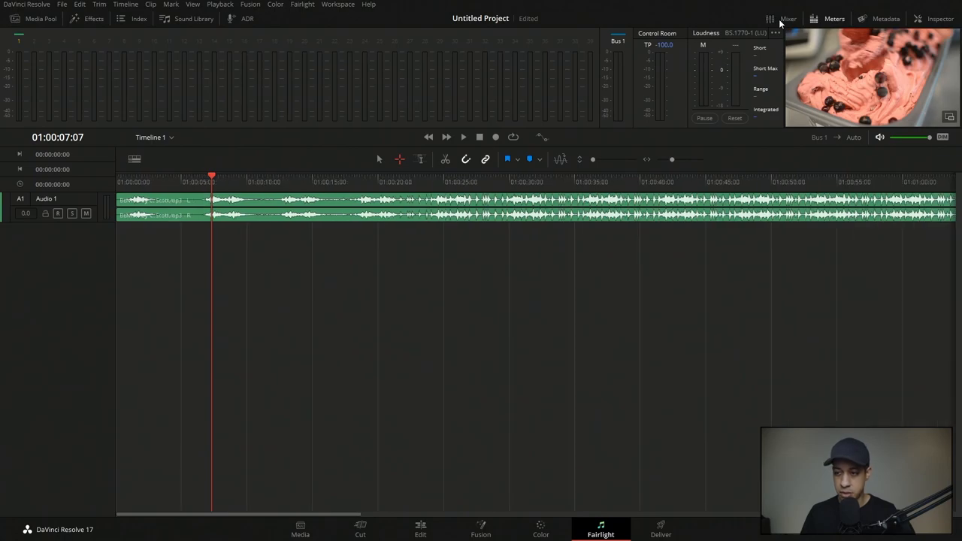
pyautogui.click(788, 18)
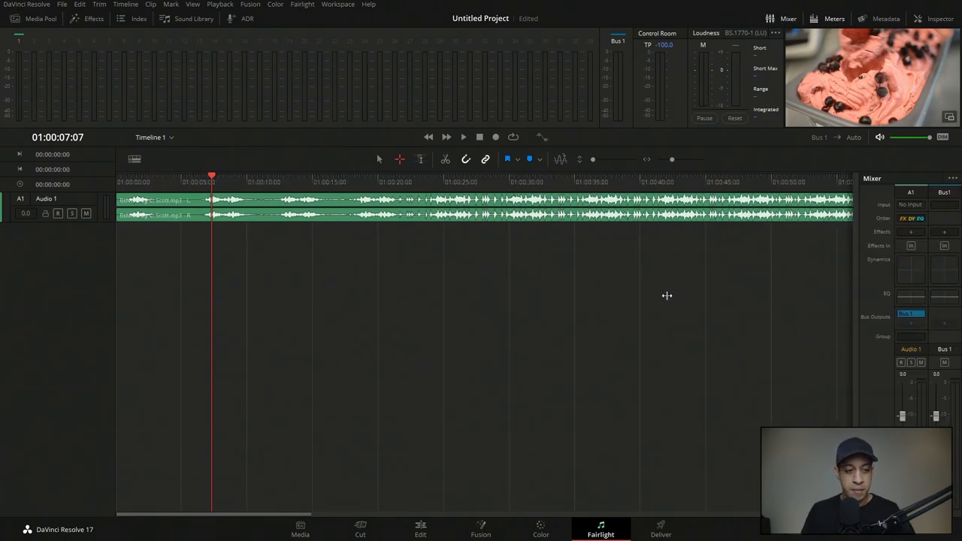
pyautogui.moveTo(83, 250)
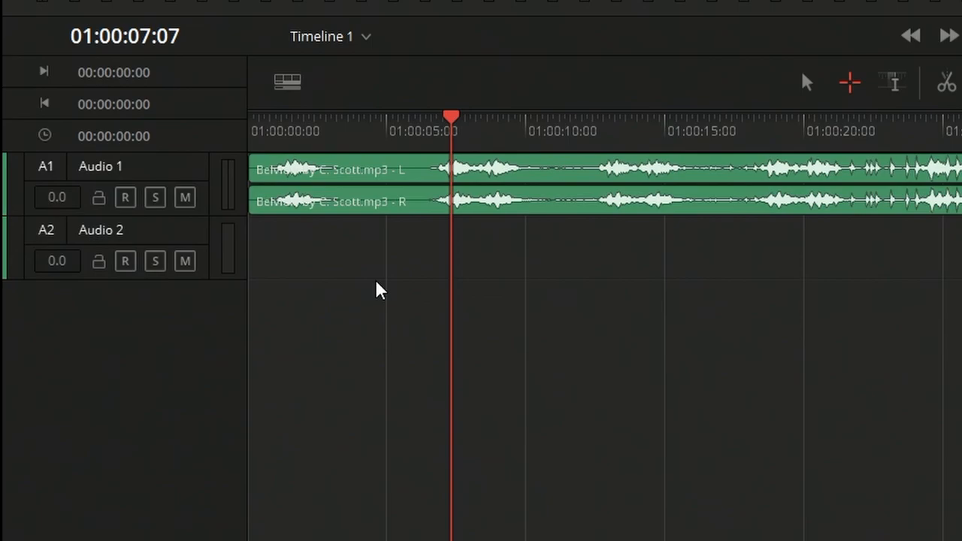
pyautogui.moveTo(111, 241)
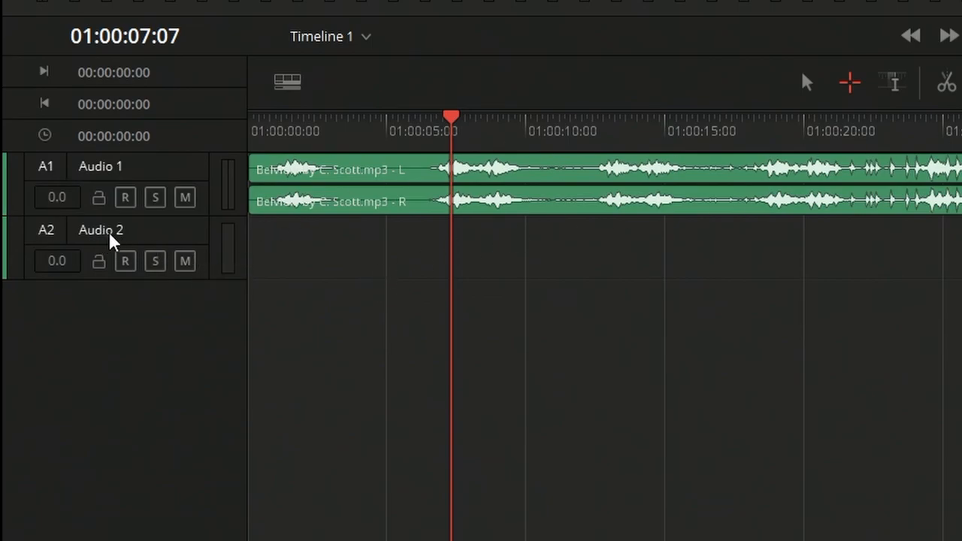
pyautogui.doubleClick(99, 230)
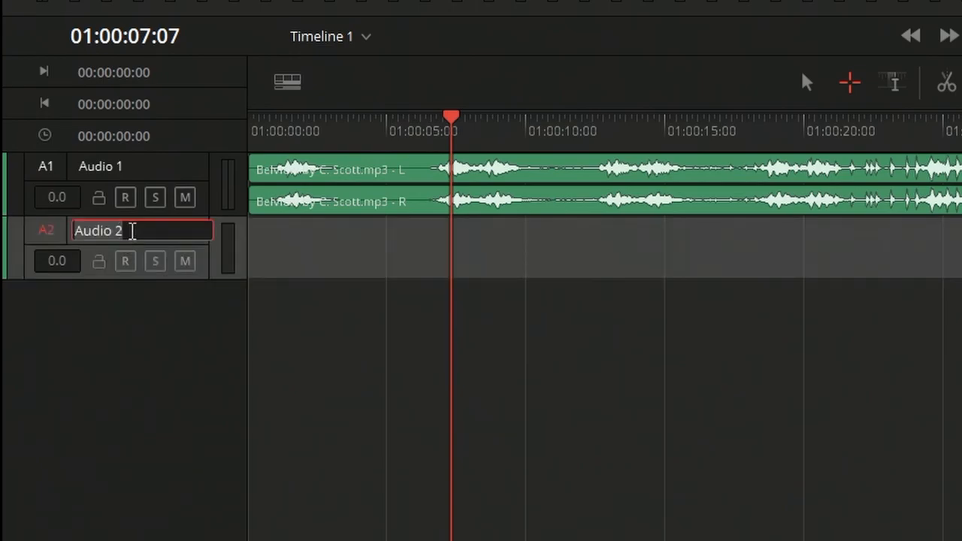
pyautogui.write('VO')
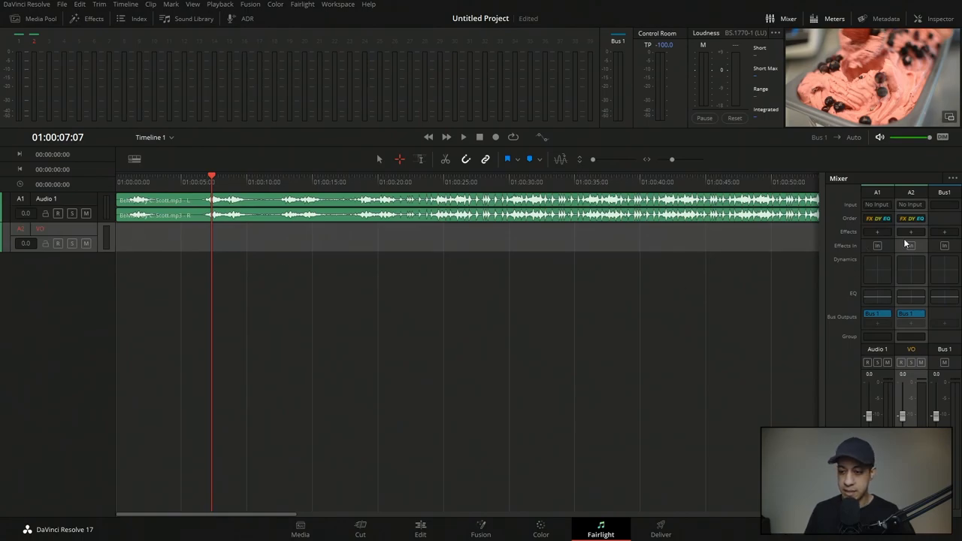
pyautogui.moveTo(923, 243)
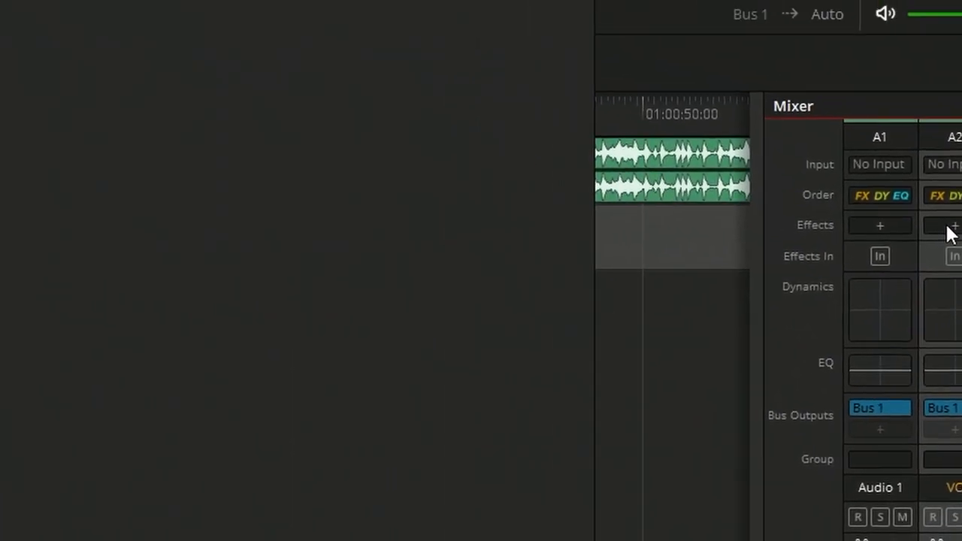
# Step: Patch Scarlett Solo microphone input 1 to the VO track in Patch Input/Output
pyautogui.click(878, 164)
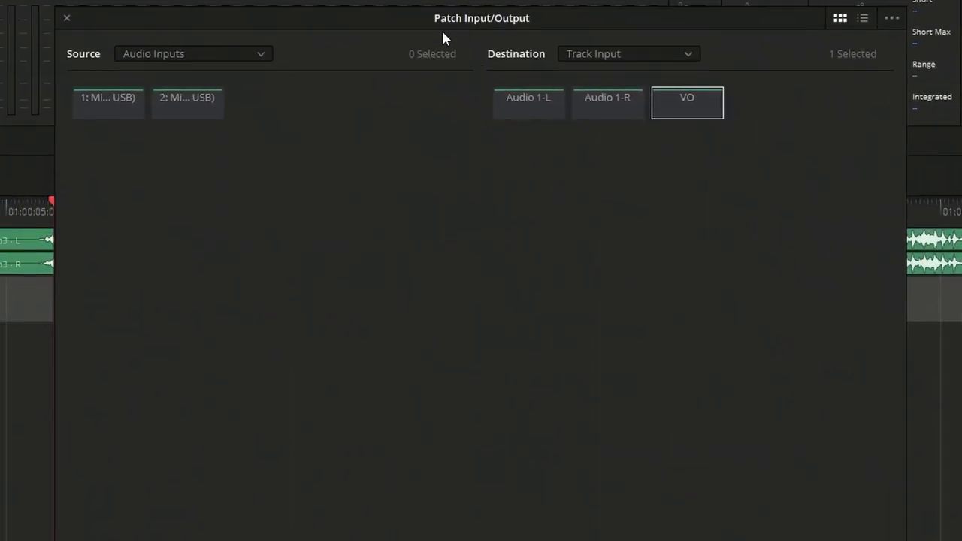
pyautogui.moveTo(689, 132)
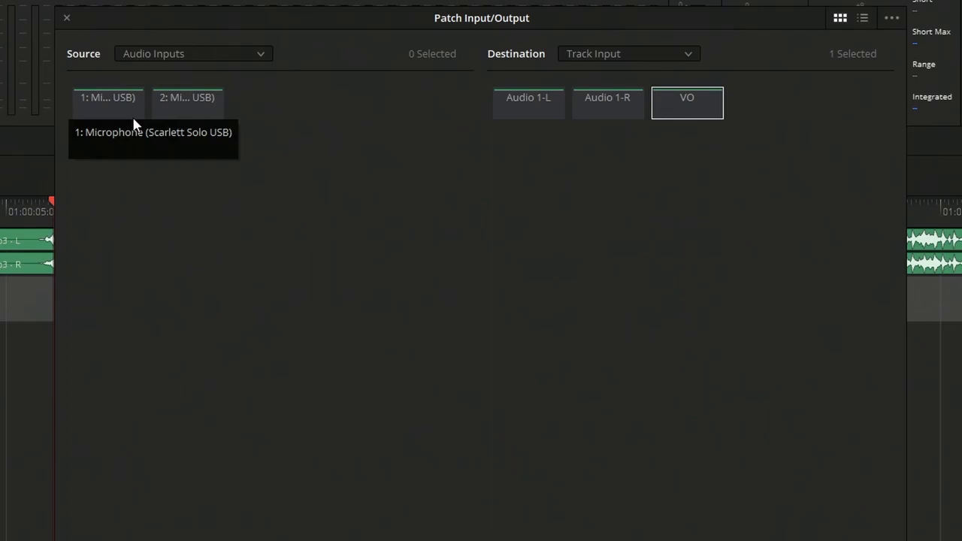
pyautogui.moveTo(120, 120)
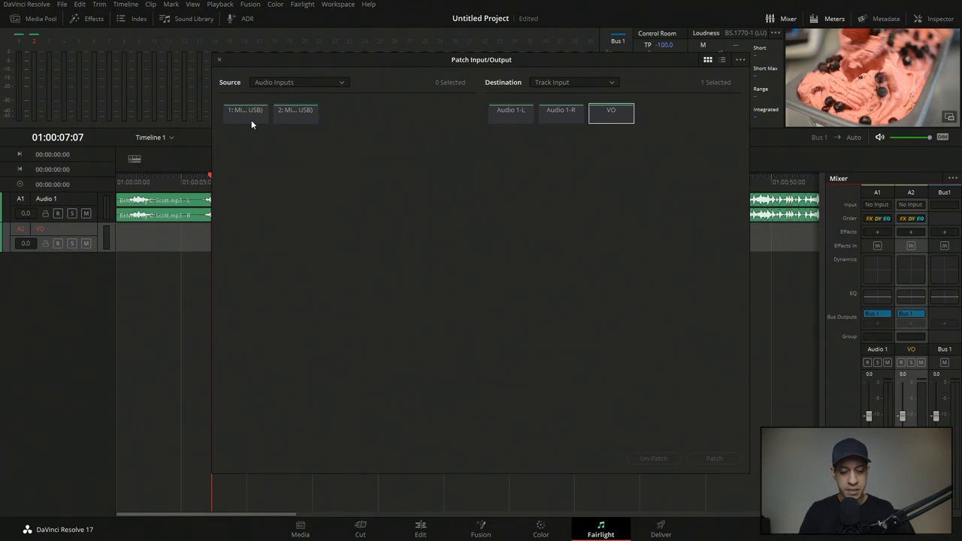
pyautogui.click(245, 111)
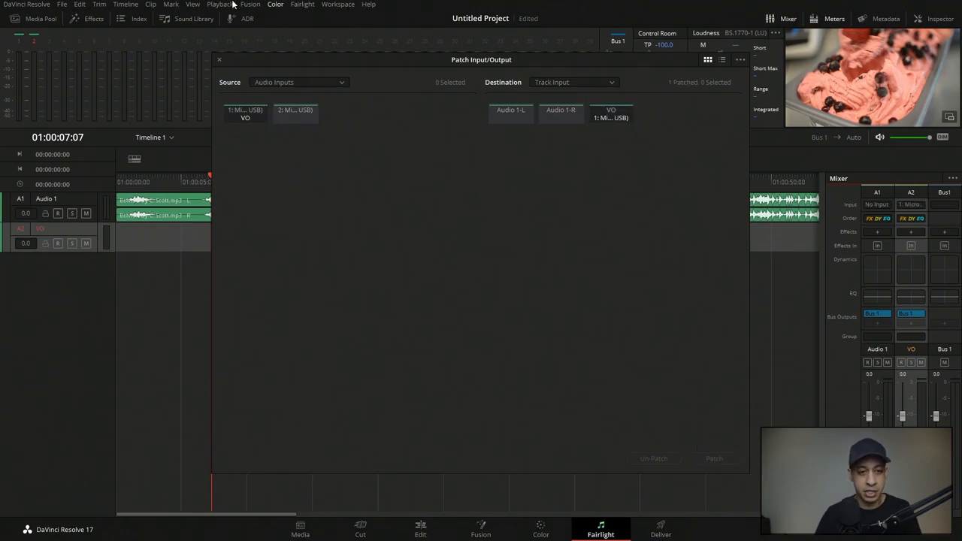
pyautogui.click(219, 61)
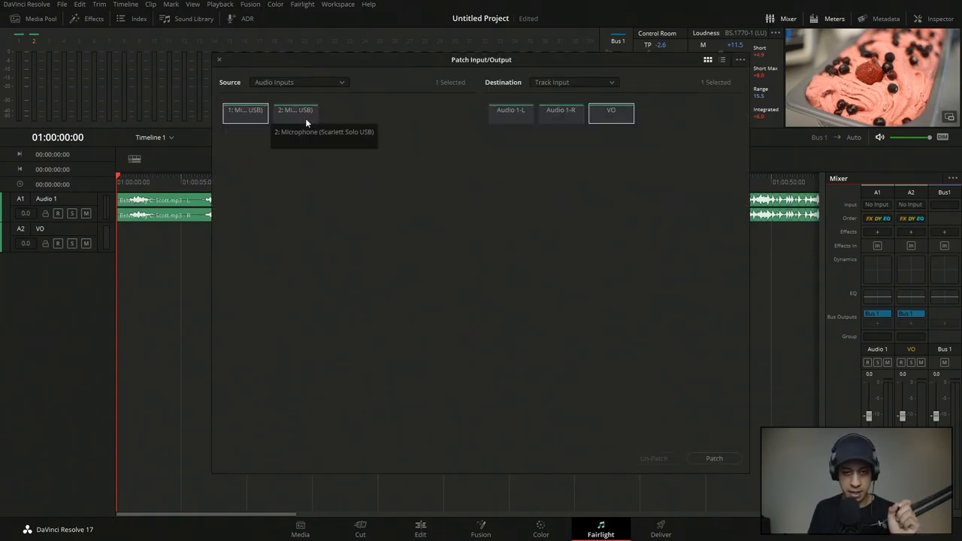
pyautogui.click(713, 458)
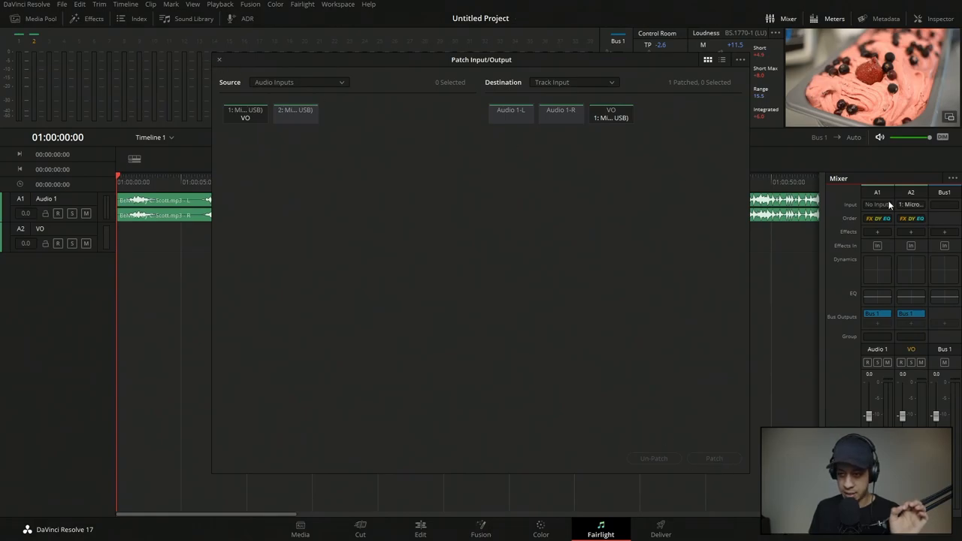
pyautogui.click(219, 60)
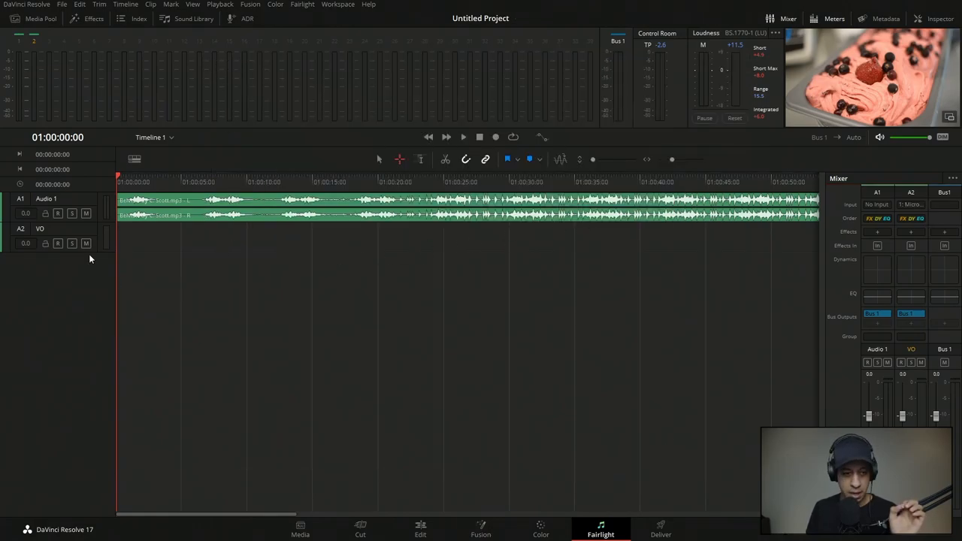
pyautogui.click(57, 243)
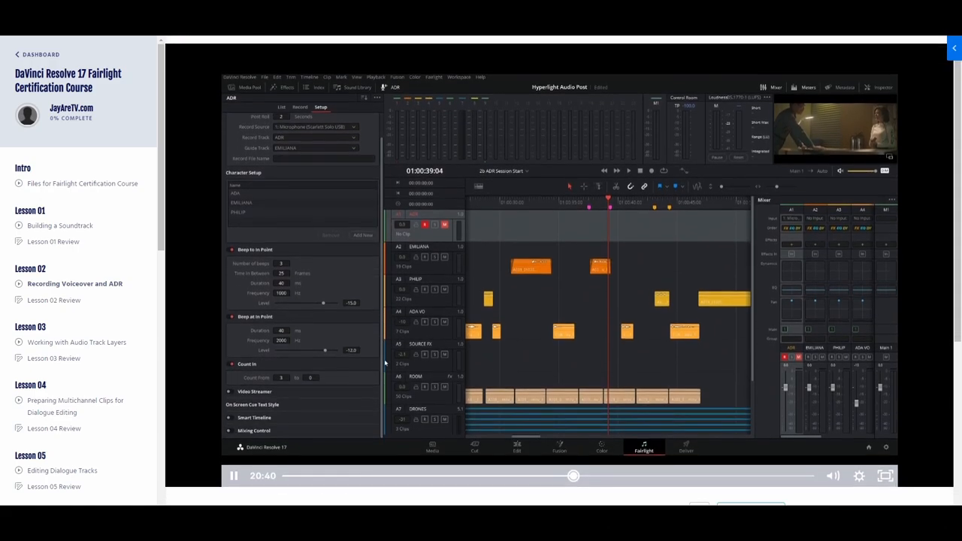
# Step: Scroll to the Lesson 02 Recording Voiceover and ADR topics on the JayAreTV course page
pyautogui.scroll(-3)
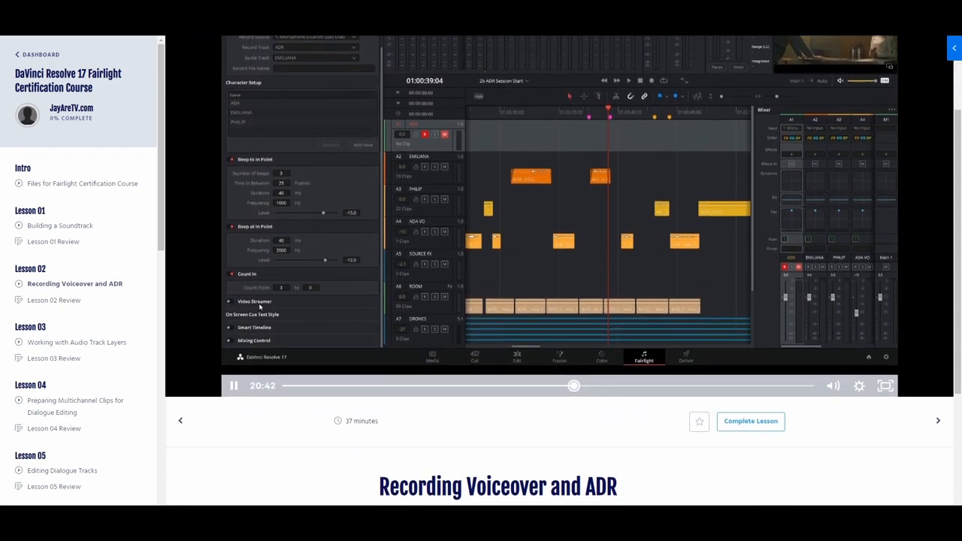
pyautogui.scroll(-3)
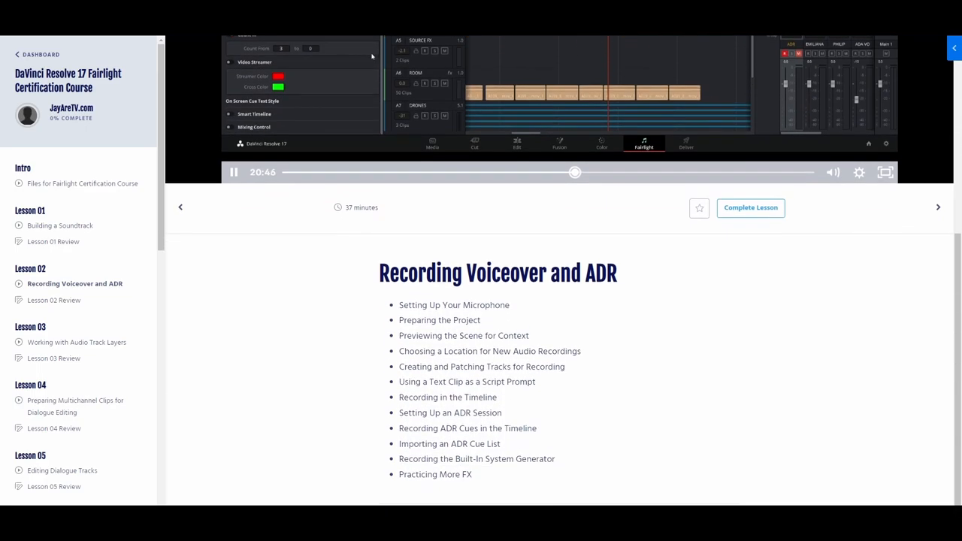
pyautogui.click(885, 171)
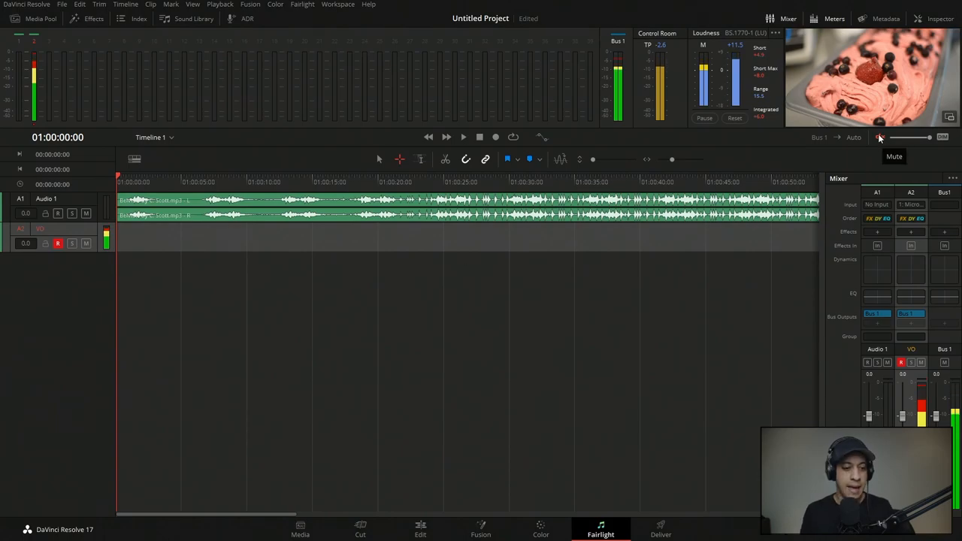
# Step: Record a short first voiceover take on VO and show the Media Pool
pyautogui.click(881, 136)
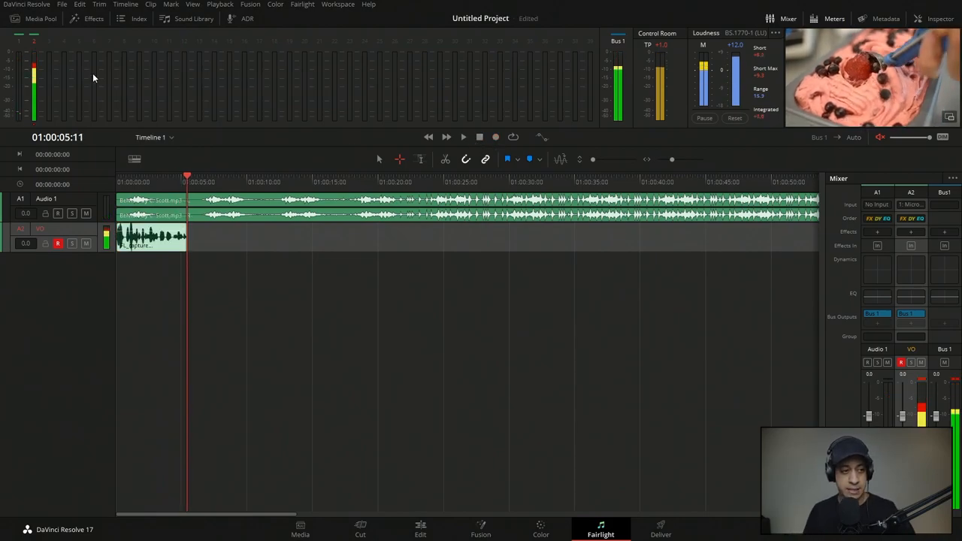
pyautogui.click(41, 18)
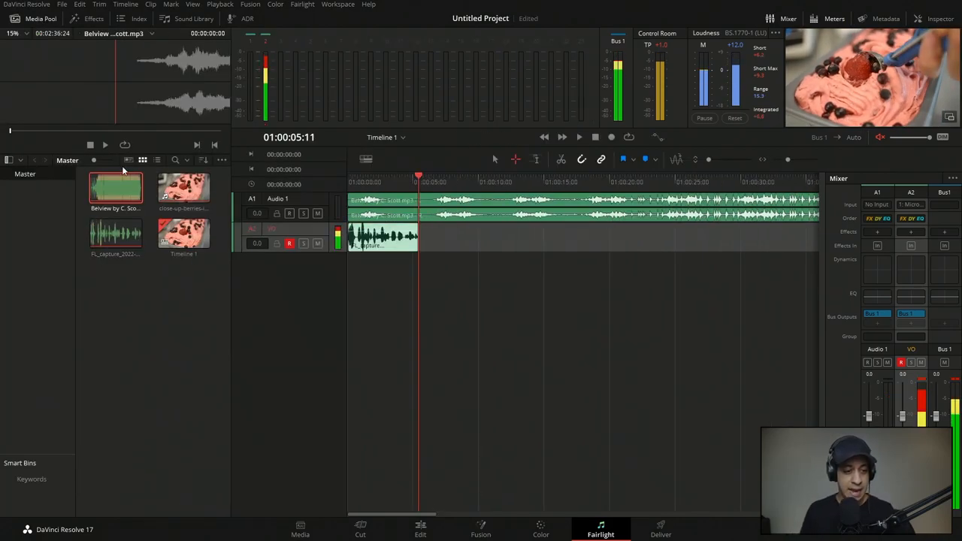
# Step: Reveal the FL_capture clip's WAV file in Windows Explorer from the Media Pool
pyautogui.click(114, 233)
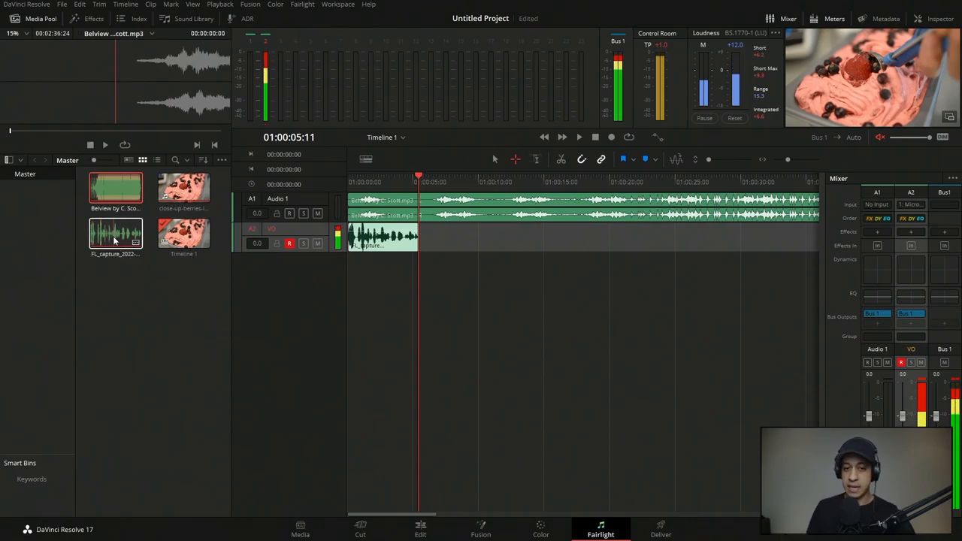
pyautogui.rightClick(115, 234)
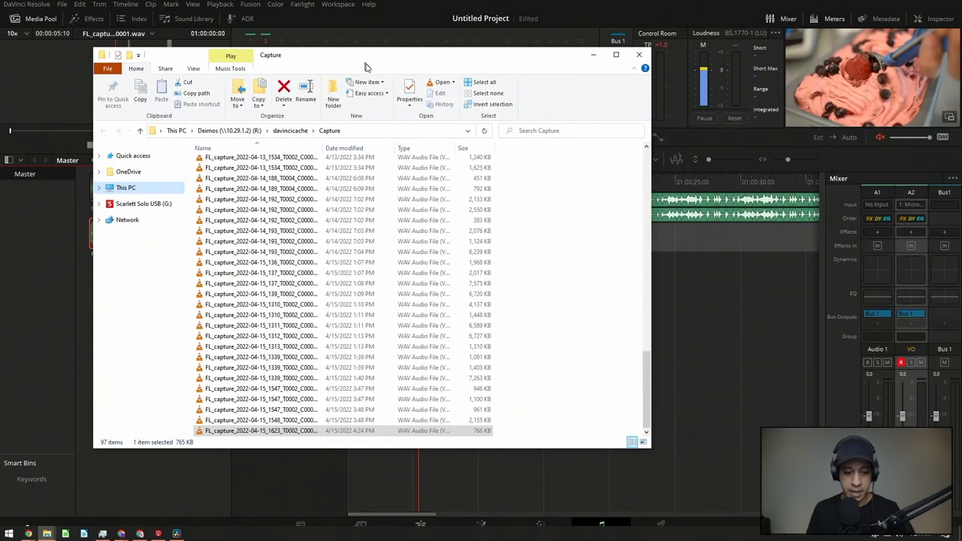
pyautogui.moveTo(328, 144)
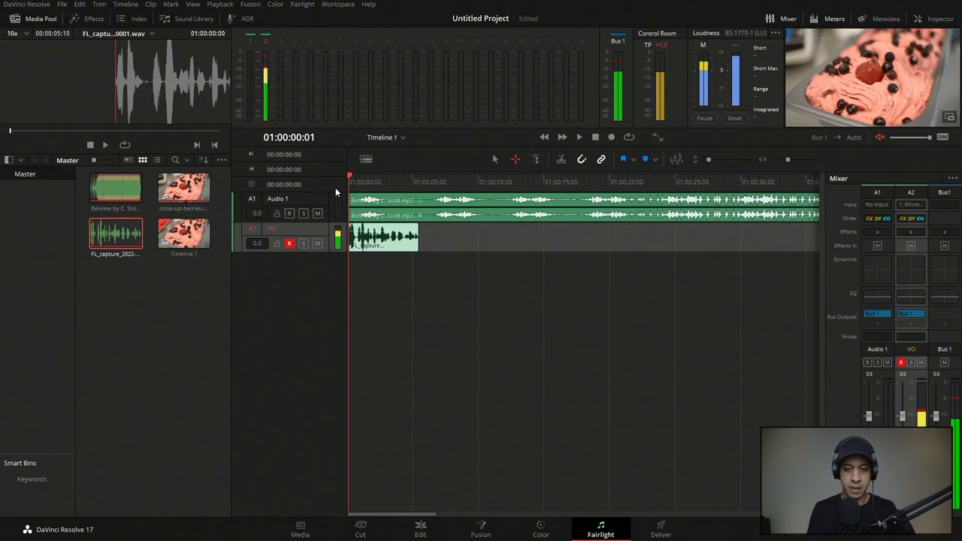
# Step: Record three more voiceover takes on VO, the last starting around seven seconds
pyautogui.click(613, 136)
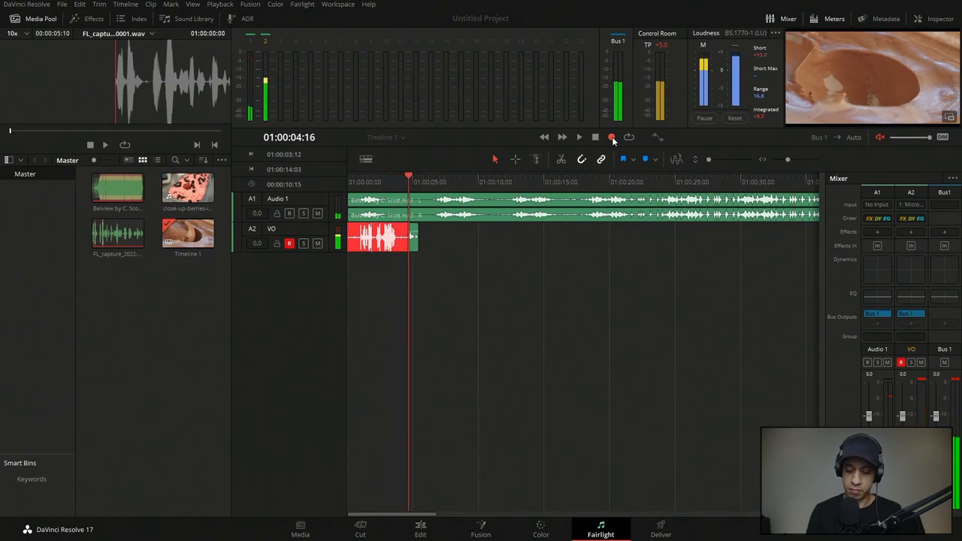
pyautogui.click(596, 137)
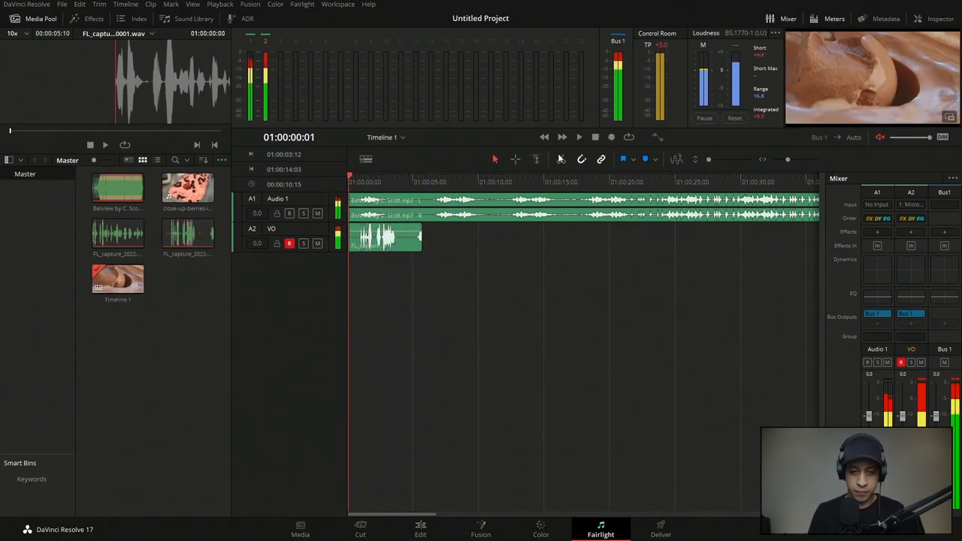
pyautogui.click(610, 137)
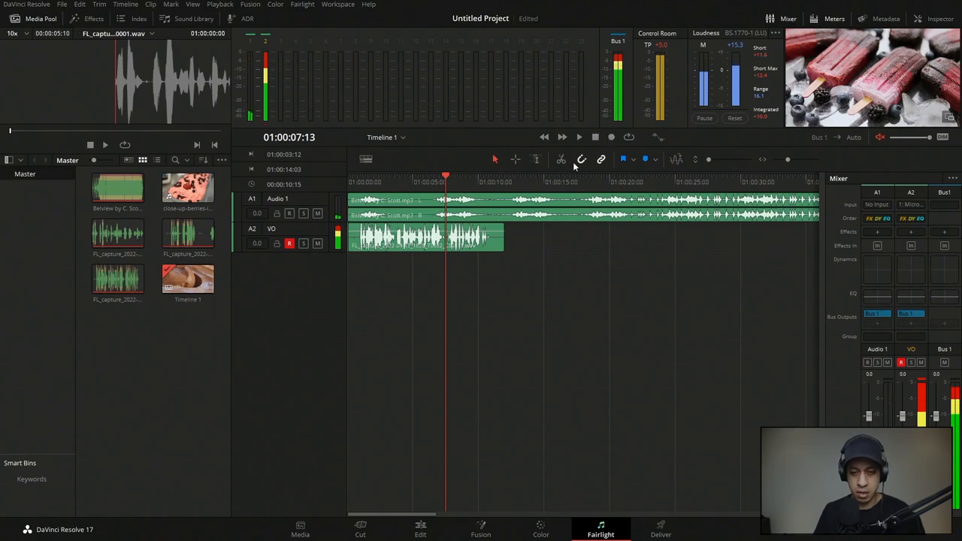
pyautogui.click(611, 137)
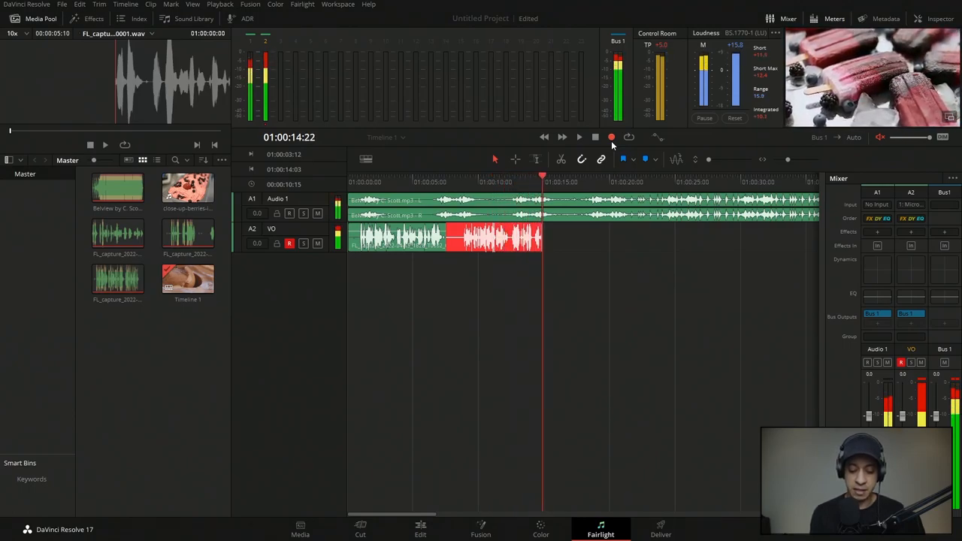
pyautogui.click(595, 136)
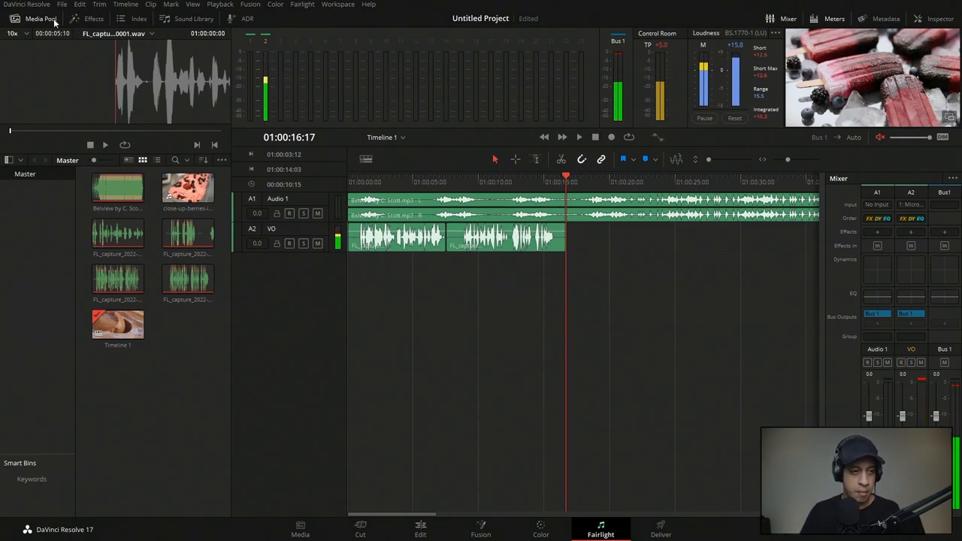
# Step: Hide the Media Pool and enable View > Show Audio Track Layers on VO
pyautogui.click(40, 18)
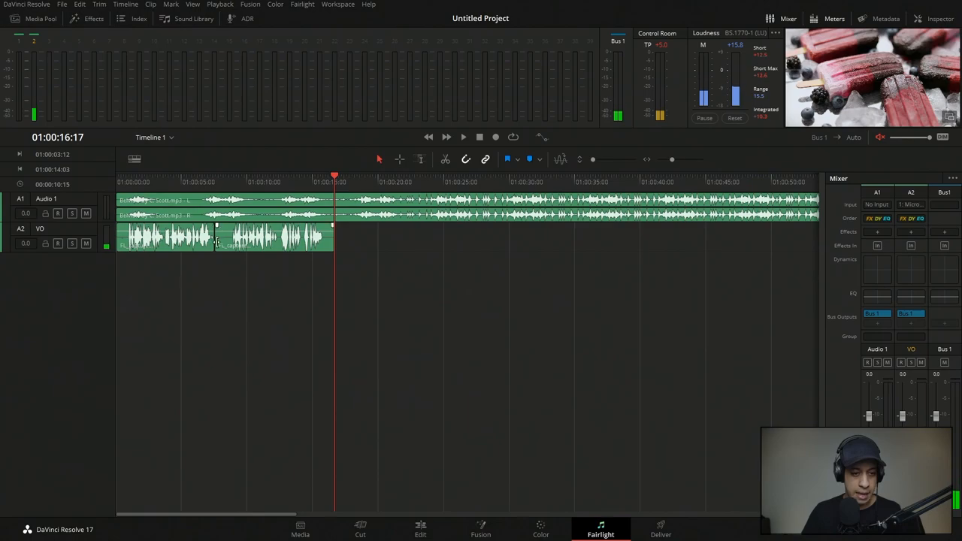
pyautogui.click(193, 6)
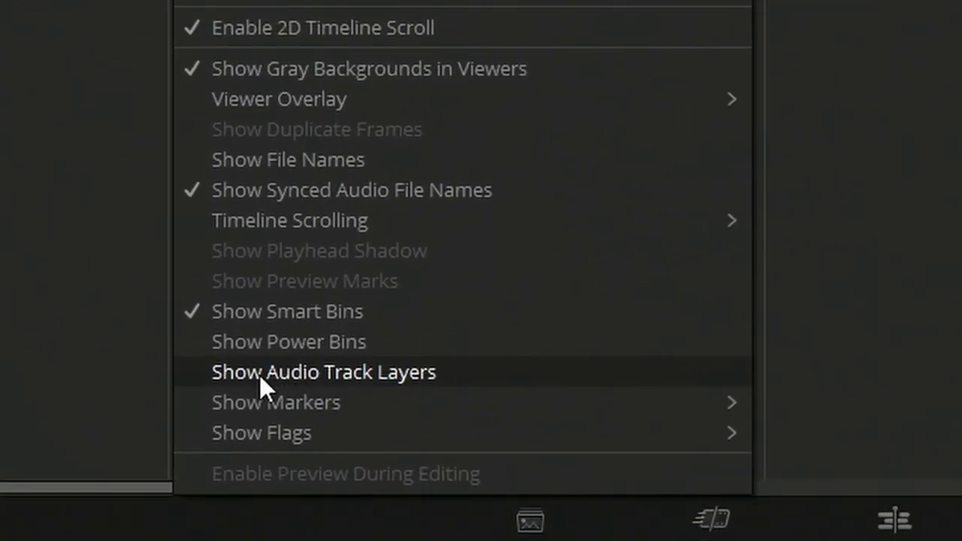
pyautogui.click(323, 373)
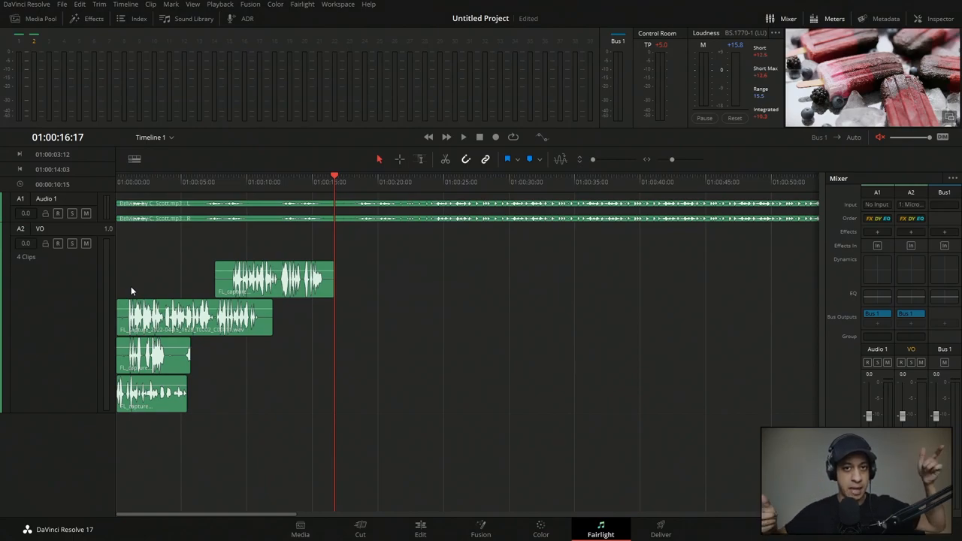
pyautogui.moveTo(161, 178)
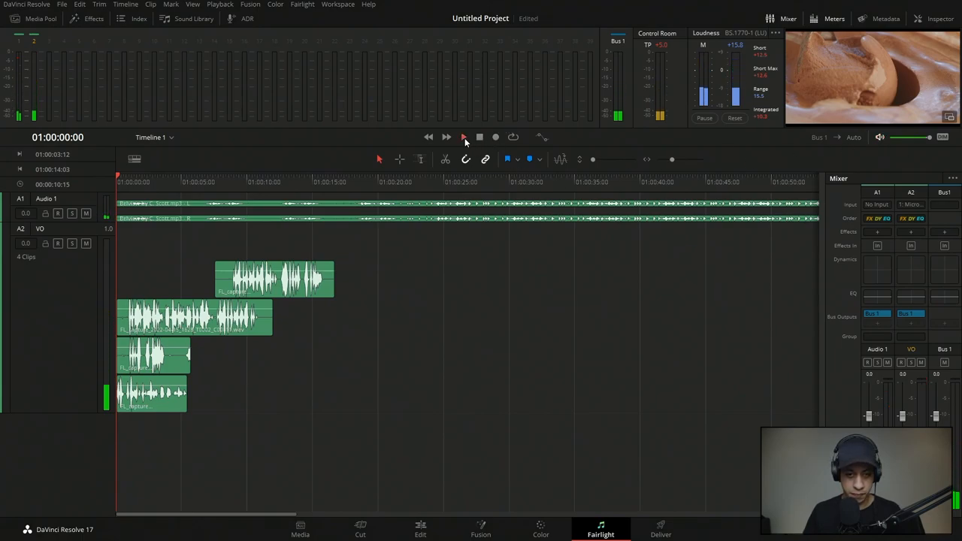
# Step: Play back the stacked VO takes with the Audio 1 music muted
pyautogui.click(463, 137)
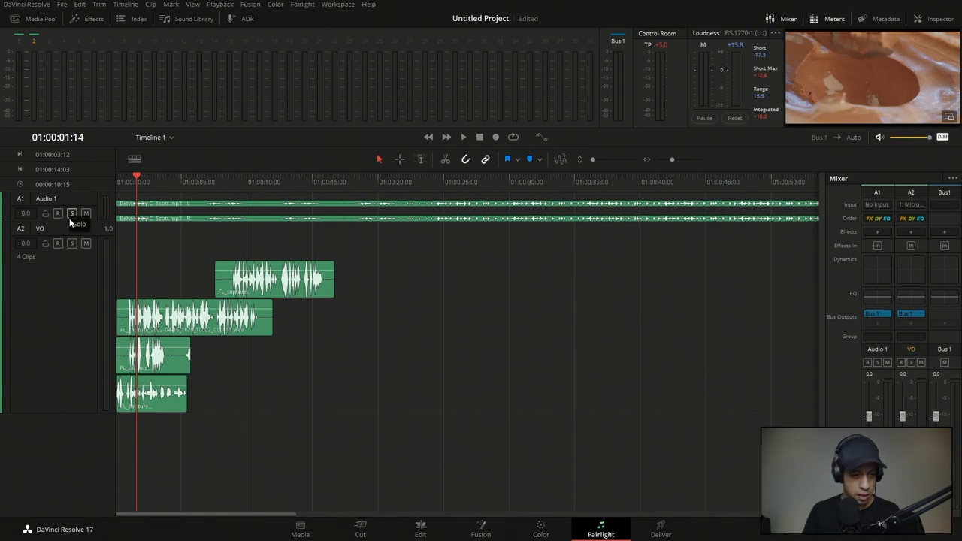
pyautogui.click(463, 137)
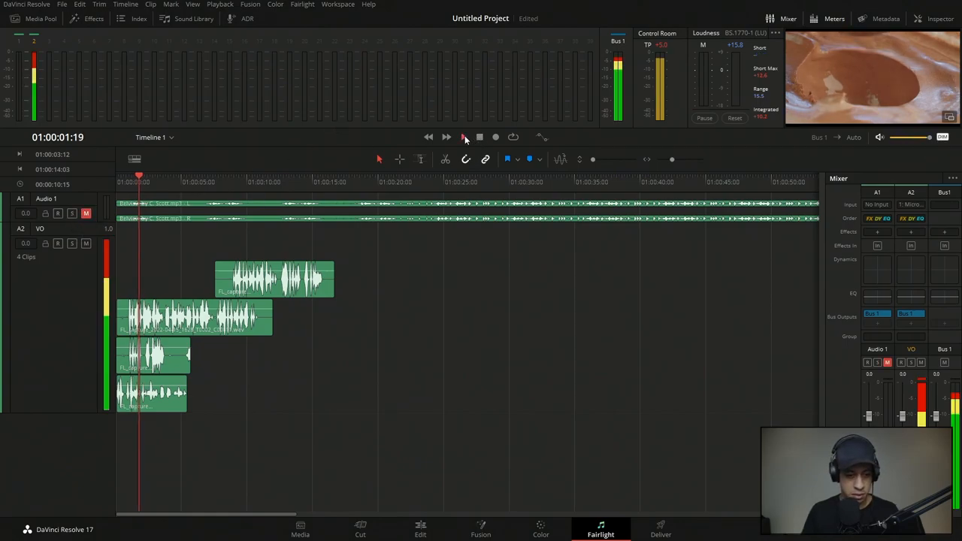
pyautogui.click(463, 137)
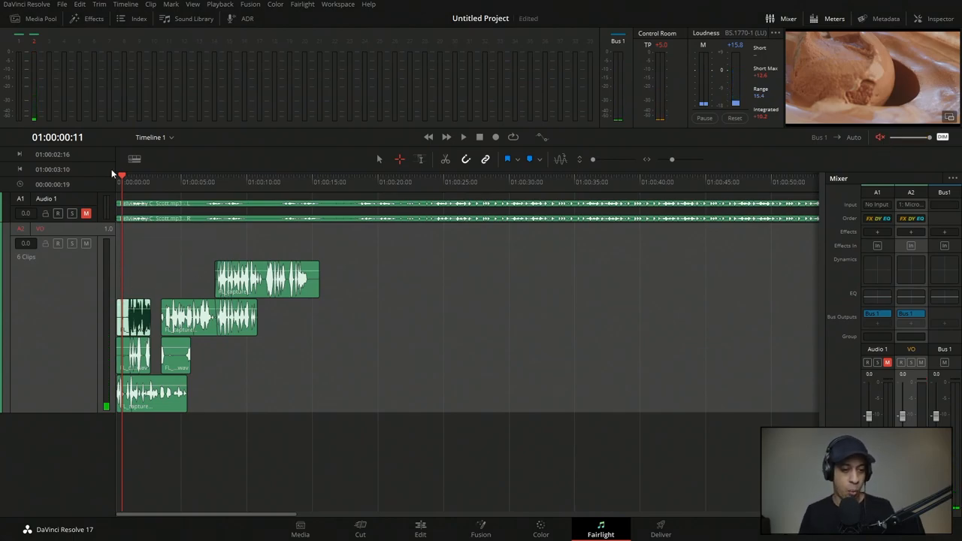
pyautogui.click(463, 136)
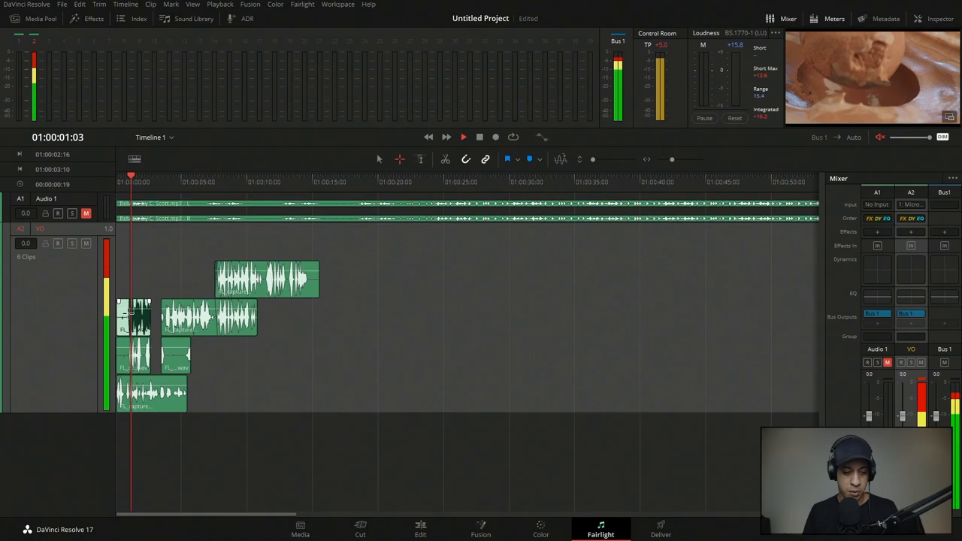
pyautogui.click(463, 137)
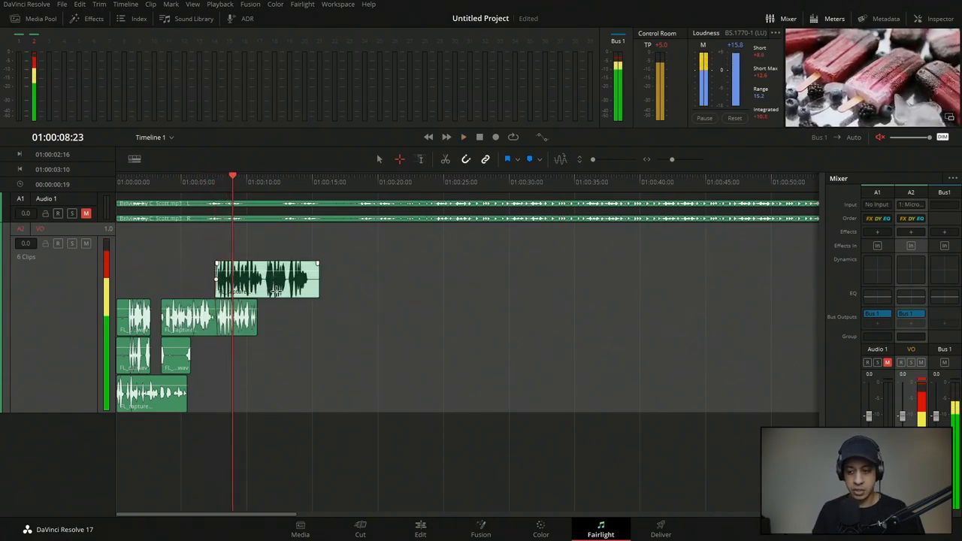
# Step: Stop playback and arm the VO track for recording
pyautogui.click(57, 244)
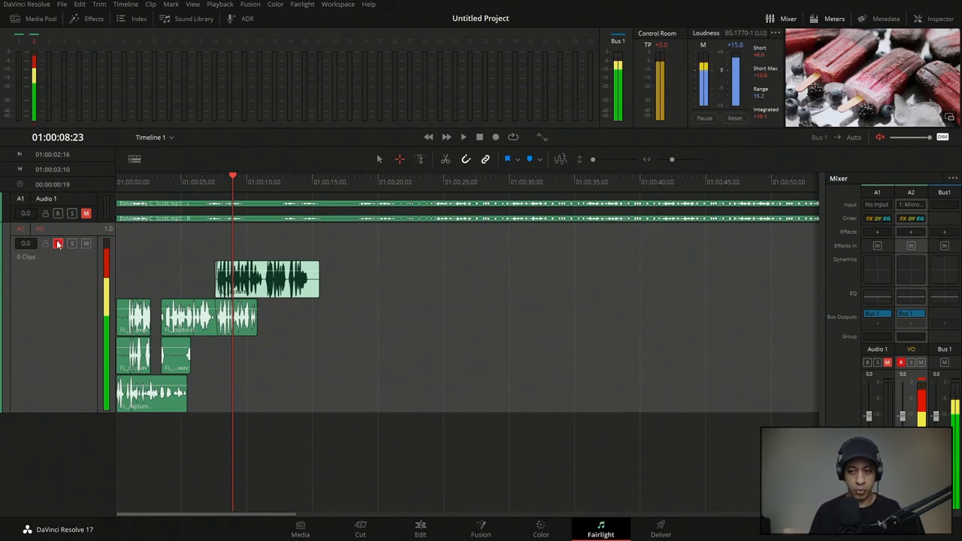
pyautogui.click(57, 244)
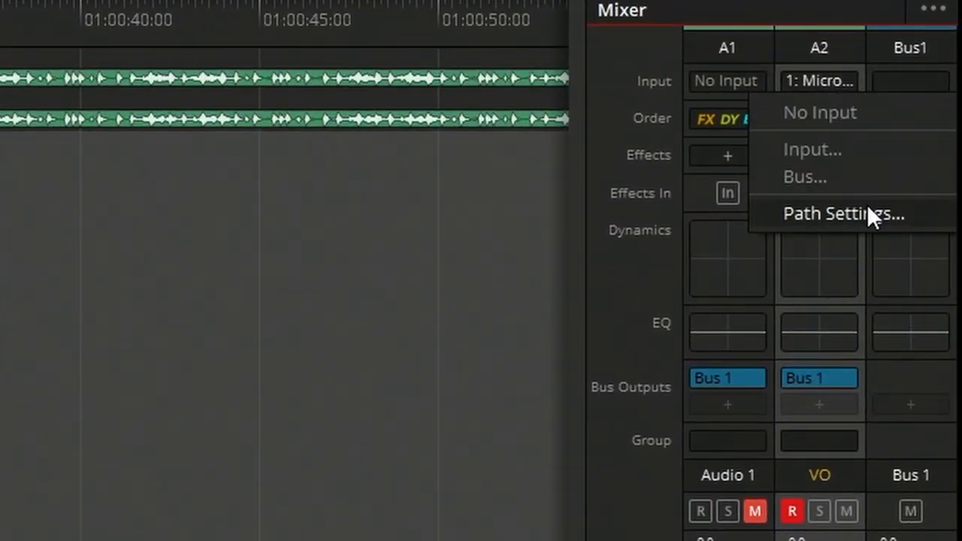
# Step: Set the VO track's Record Level to -6.5 dB in Path Settings
pyautogui.click(842, 213)
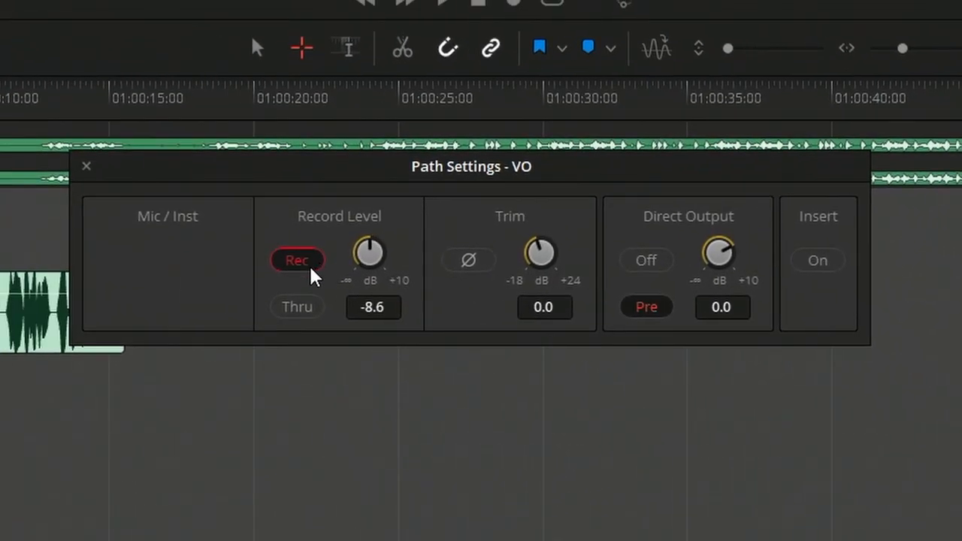
pyautogui.moveTo(368, 256); pyautogui.dragTo(373, 248)
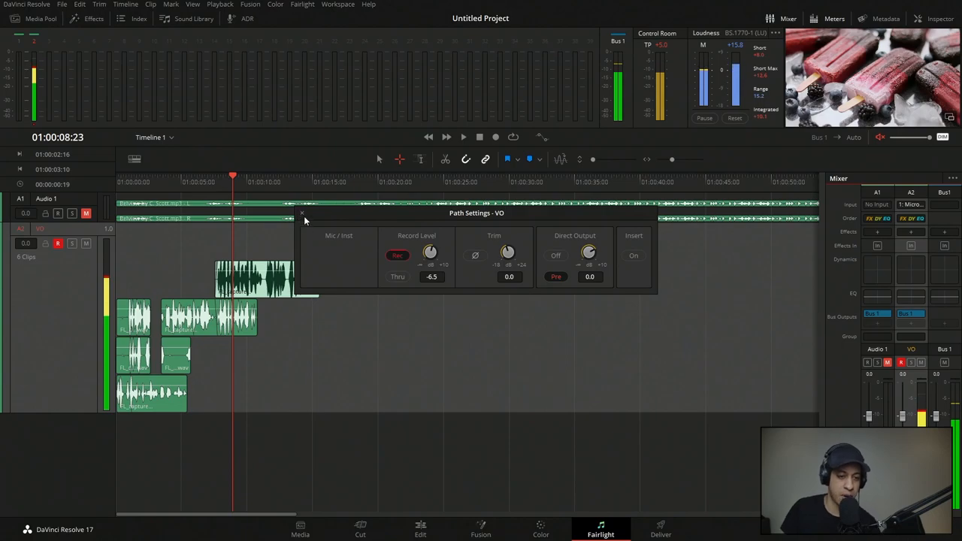
pyautogui.click(302, 214)
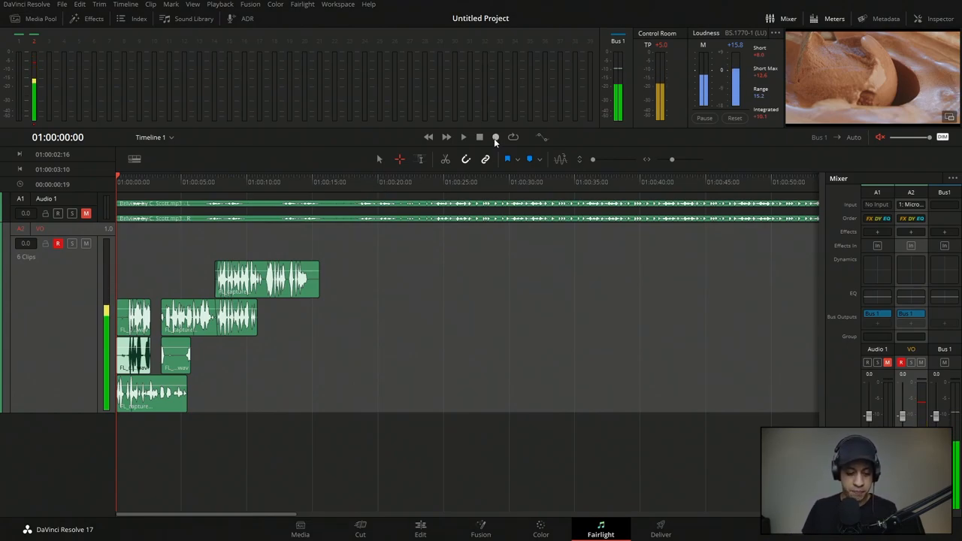
# Step: Record a new, longer voiceover take layered on top of the VO track
pyautogui.click(496, 137)
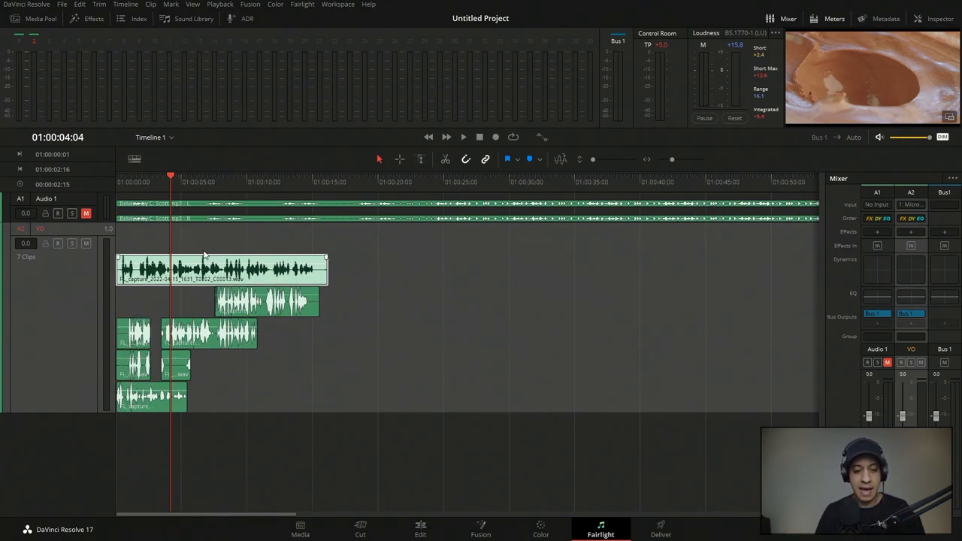
# Step: Enlarge the VO track, visit the Edit page, and return to Fairlight with layers collapsed
pyautogui.click(218, 269)
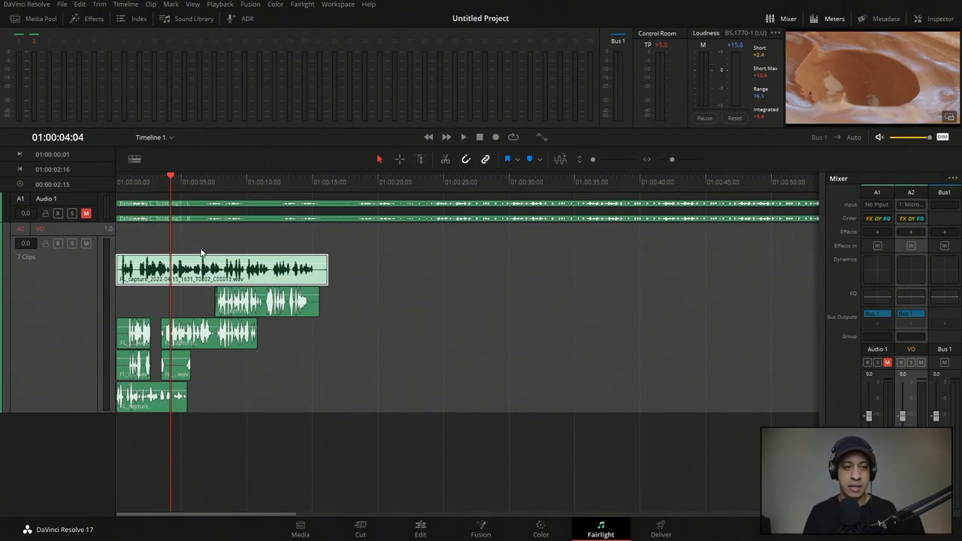
pyautogui.click(249, 4)
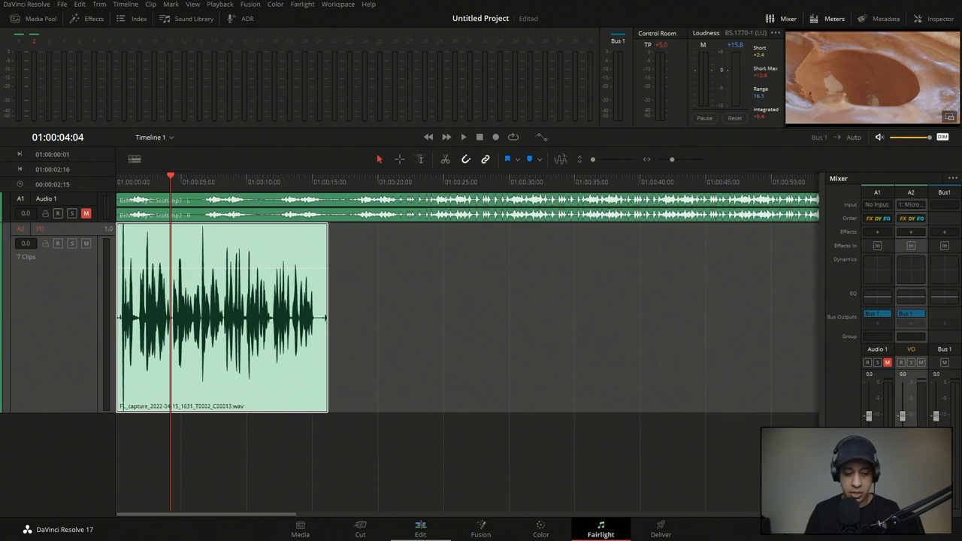
pyautogui.click(421, 529)
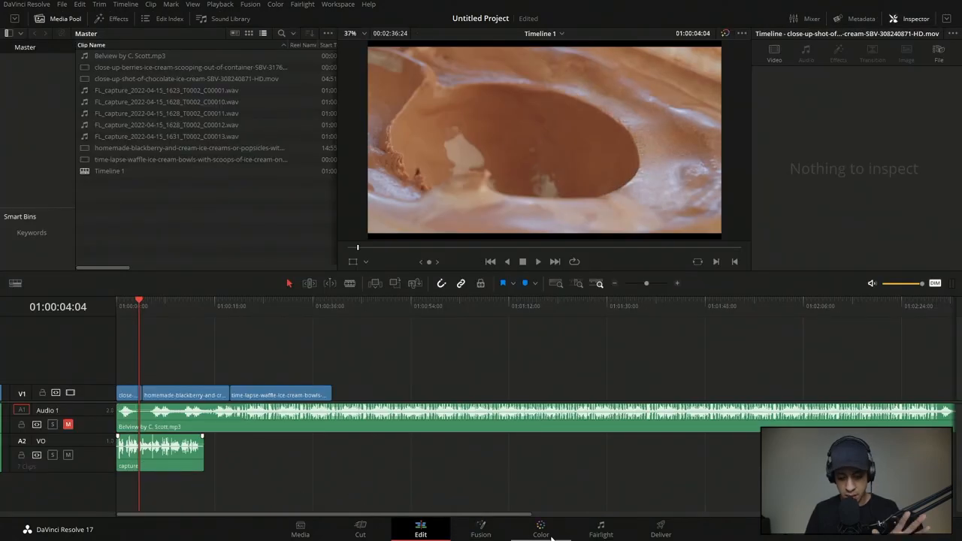
pyautogui.click(601, 529)
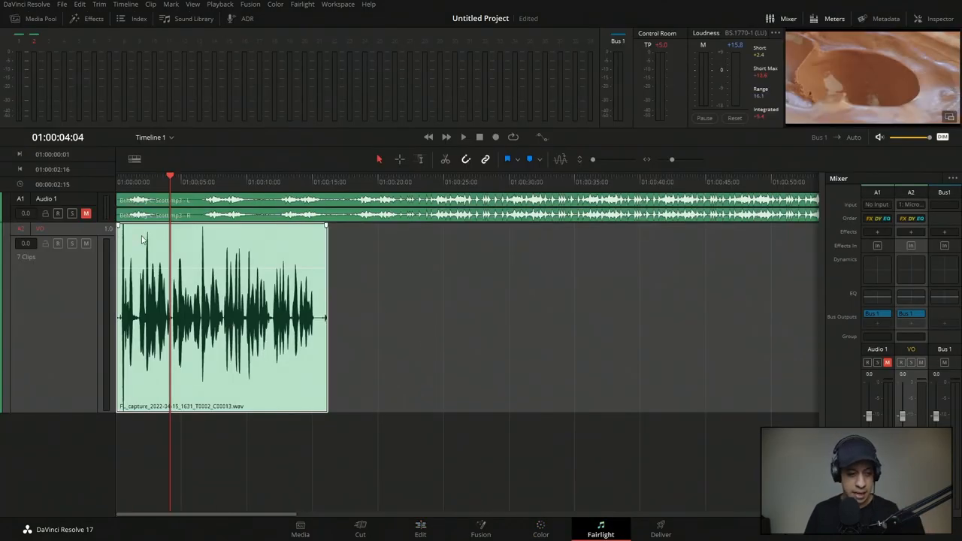
pyautogui.moveTo(225, 460)
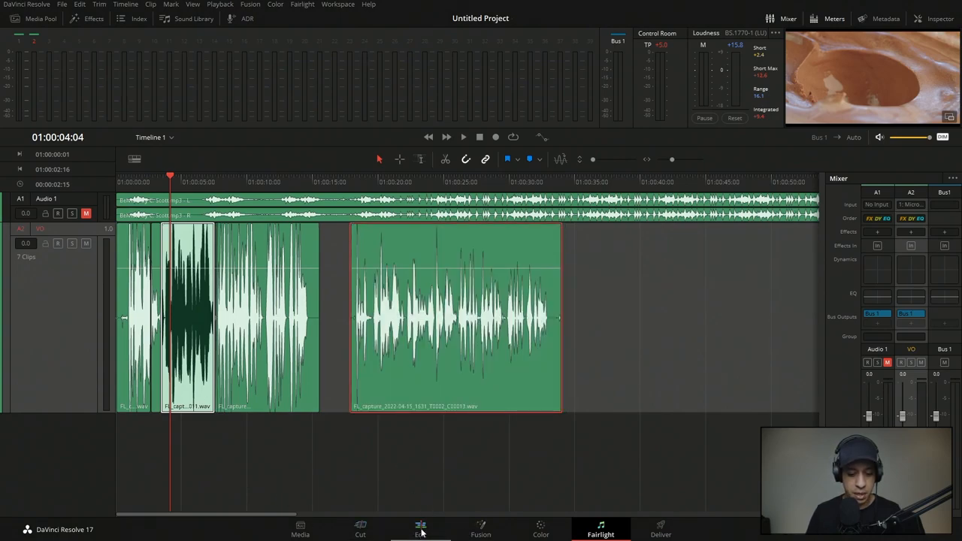
# Step: View the timeline with the stacked voiceover takes on the Edit page
pyautogui.click(420, 529)
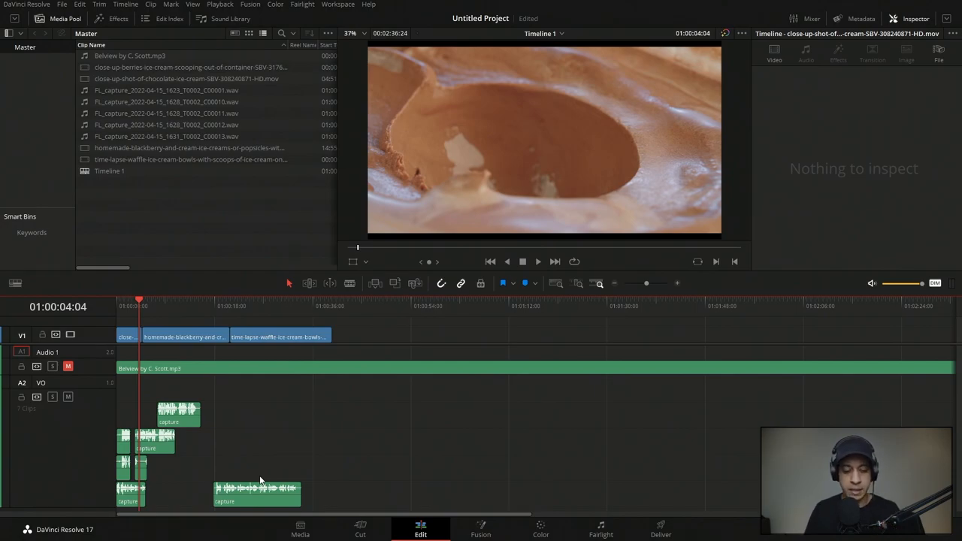
# Step: Back on Fairlight, verify the VO Record Level still reads -6.5 dB in Path Settings
pyautogui.click(602, 529)
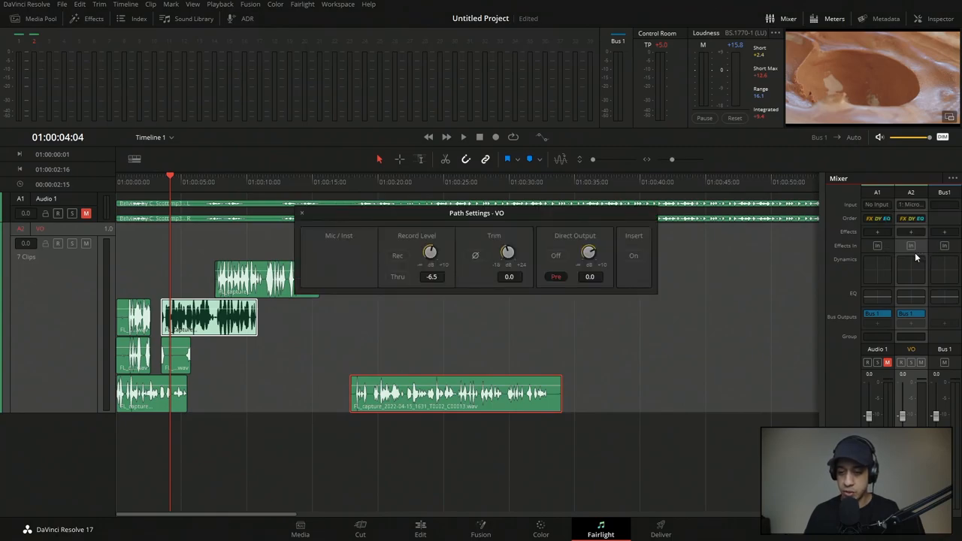
pyautogui.moveTo(424, 259)
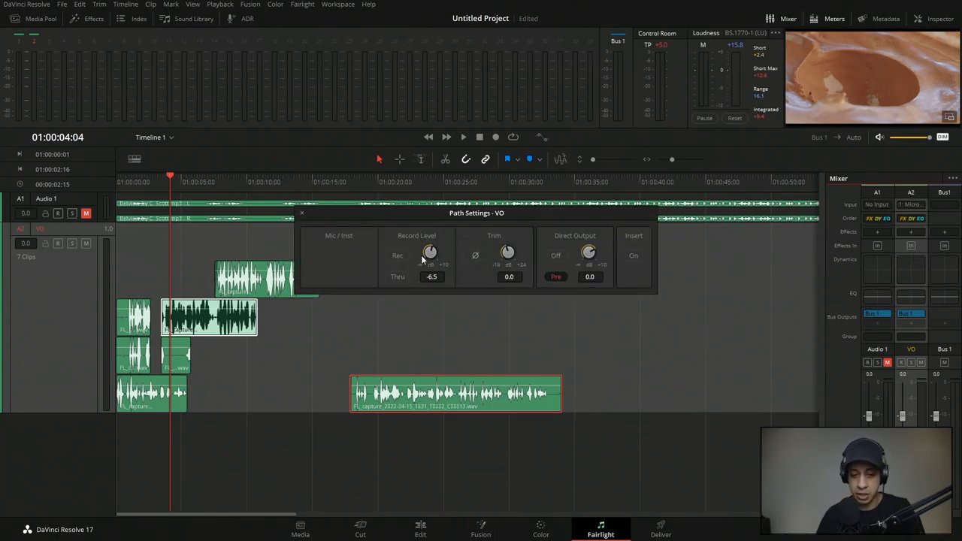
pyautogui.moveTo(413, 248)
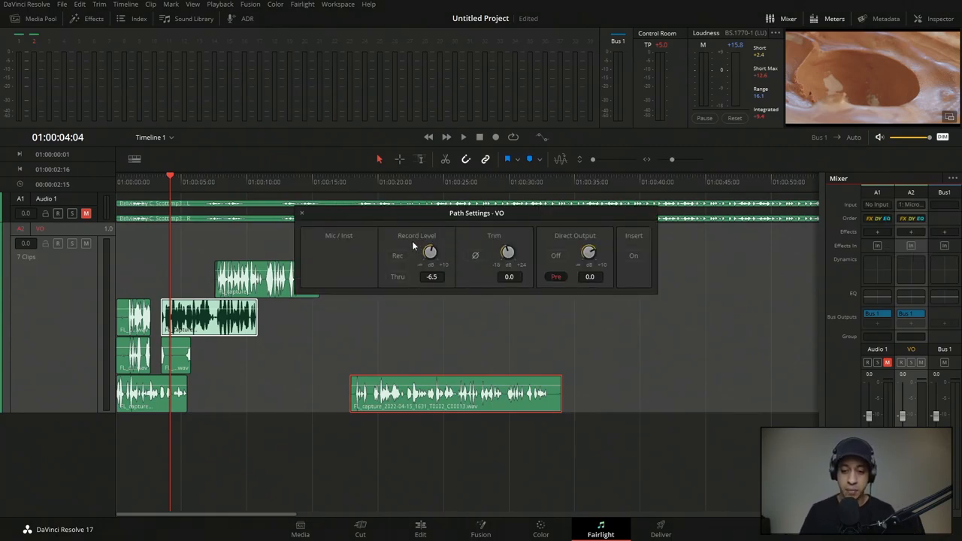
pyautogui.moveTo(451, 324)
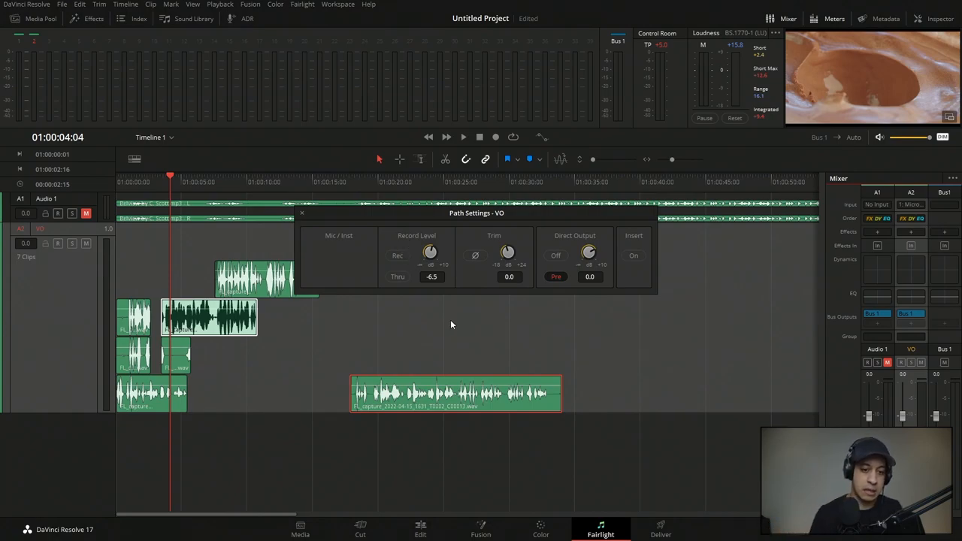
pyautogui.moveTo(308, 217)
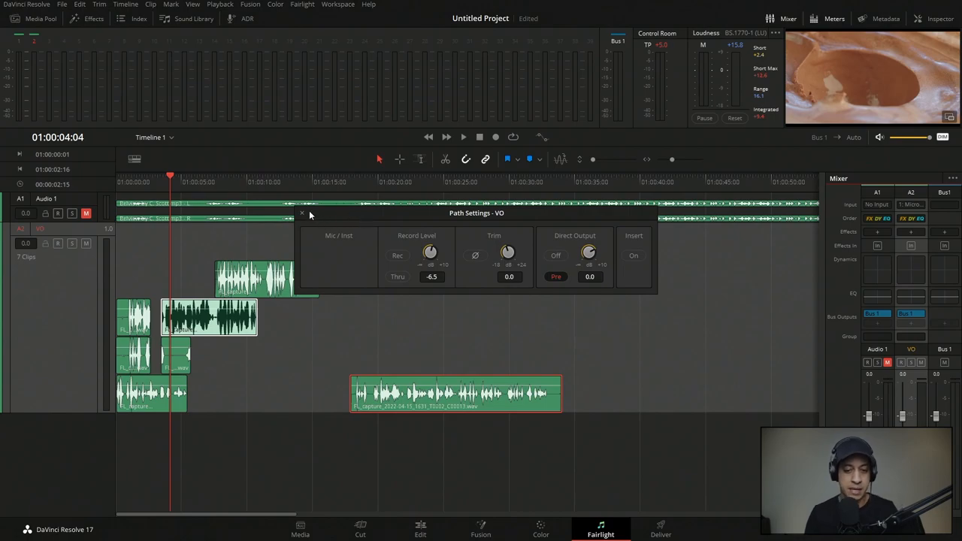
pyautogui.click(301, 213)
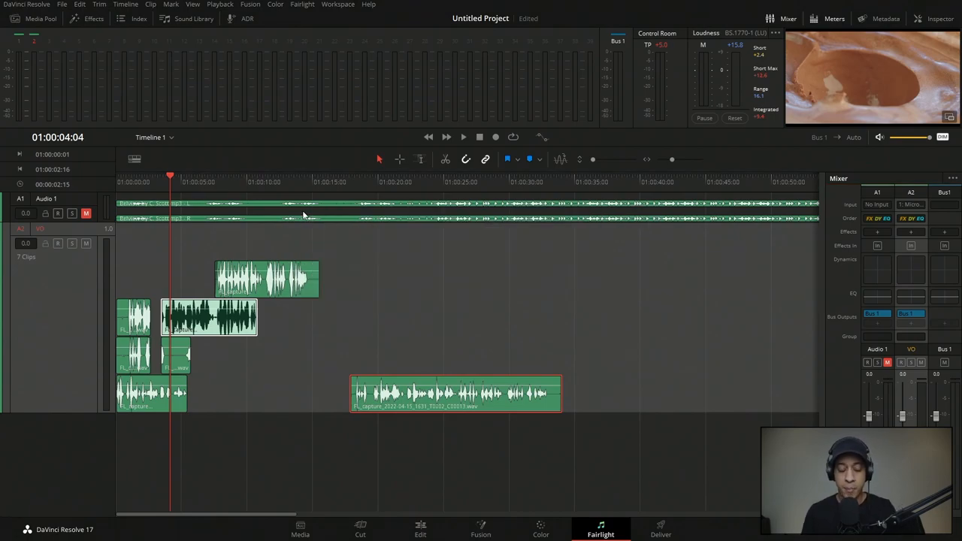